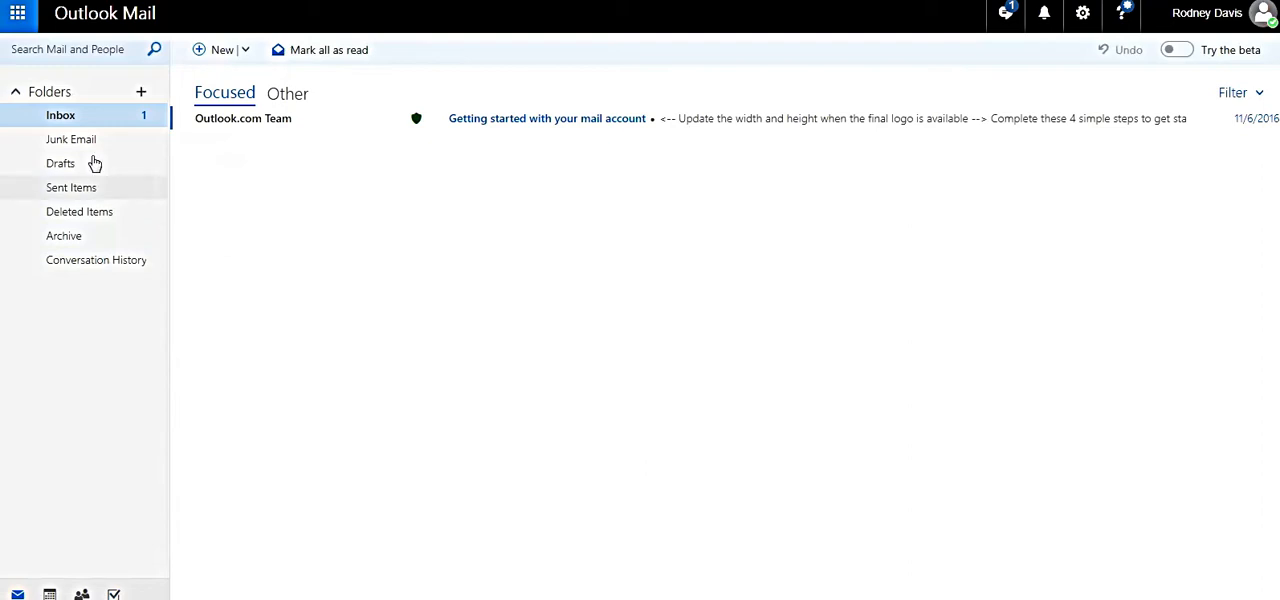
pyautogui.moveTo(18, 14)
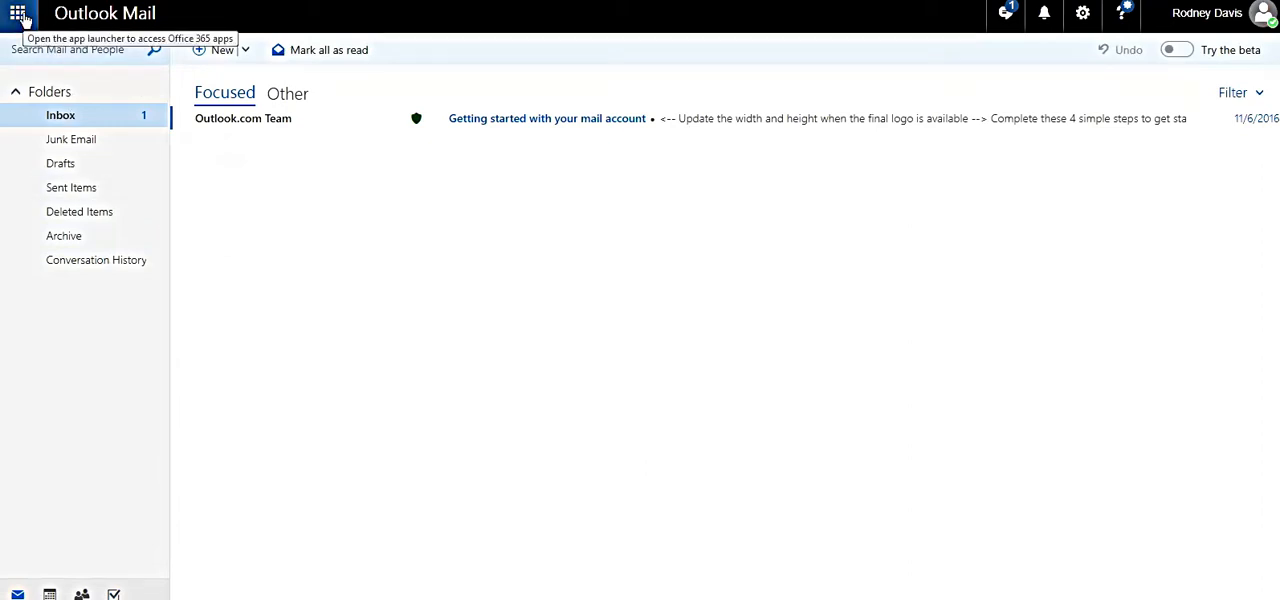
# Switch from Outlook Mail to the Tasks app via the app launcher.
pyautogui.click(18, 13)
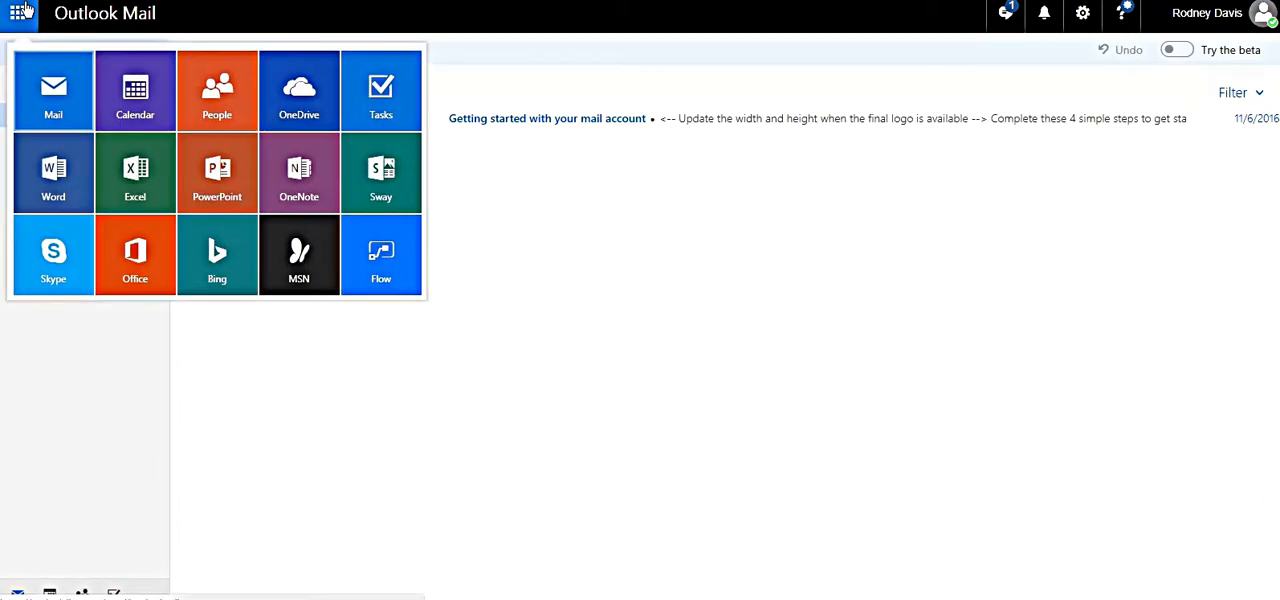
pyautogui.click(381, 90)
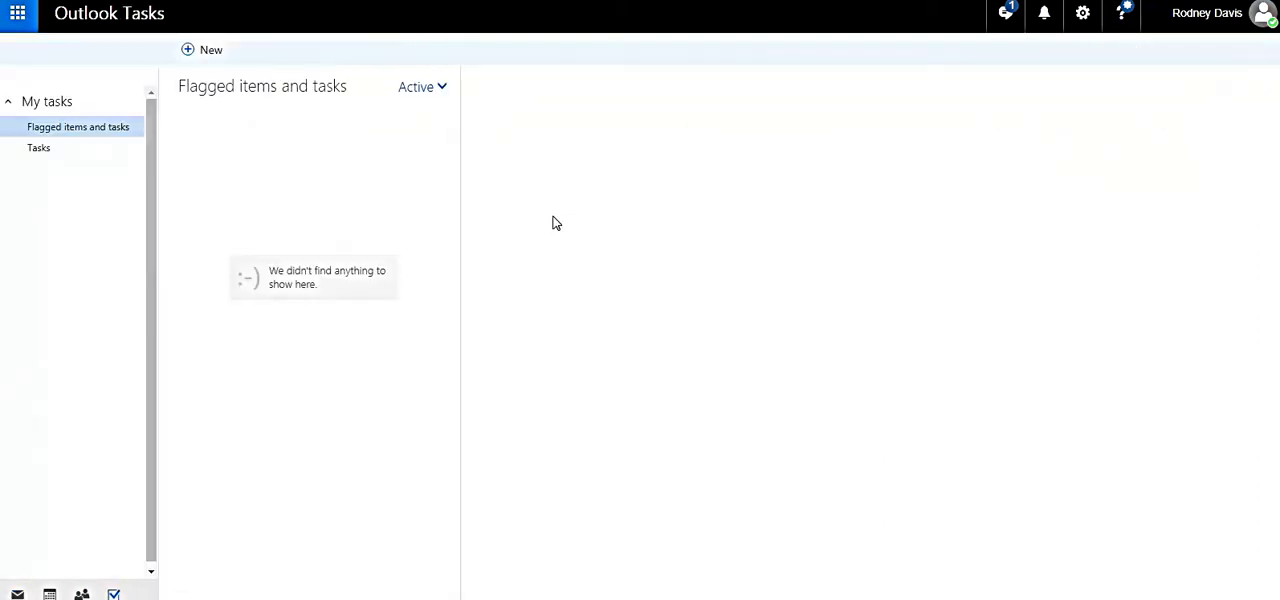
pyautogui.moveTo(470, 234)
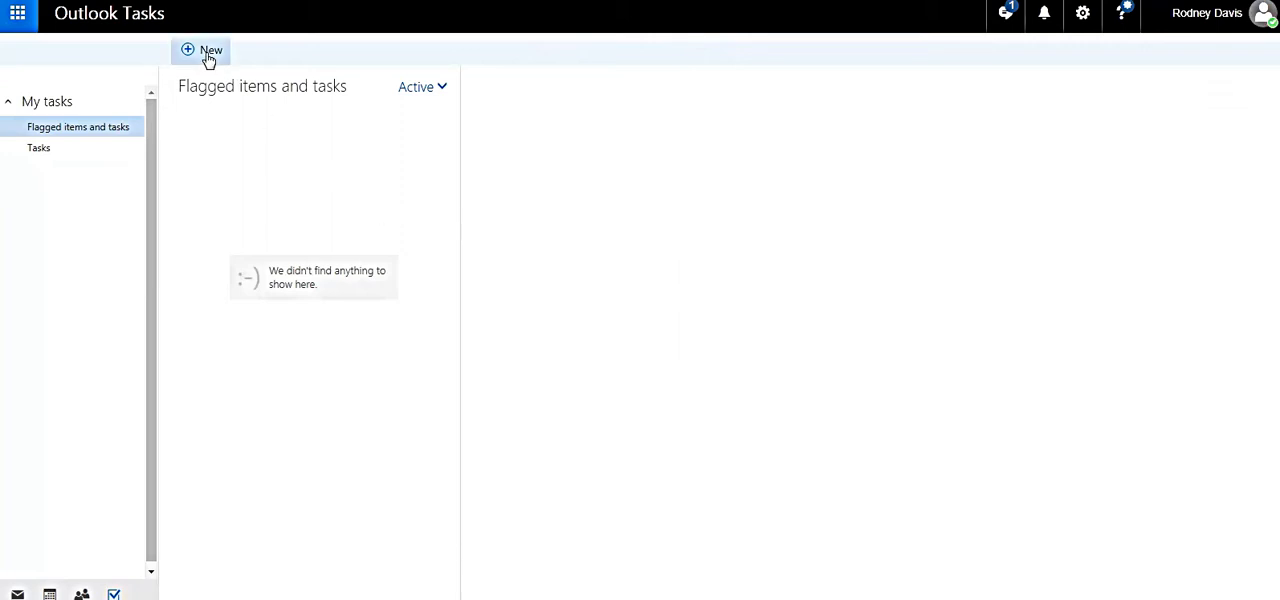
# Create a new task titled 'Meeting' due February 22, 2018.
pyautogui.click(205, 50)
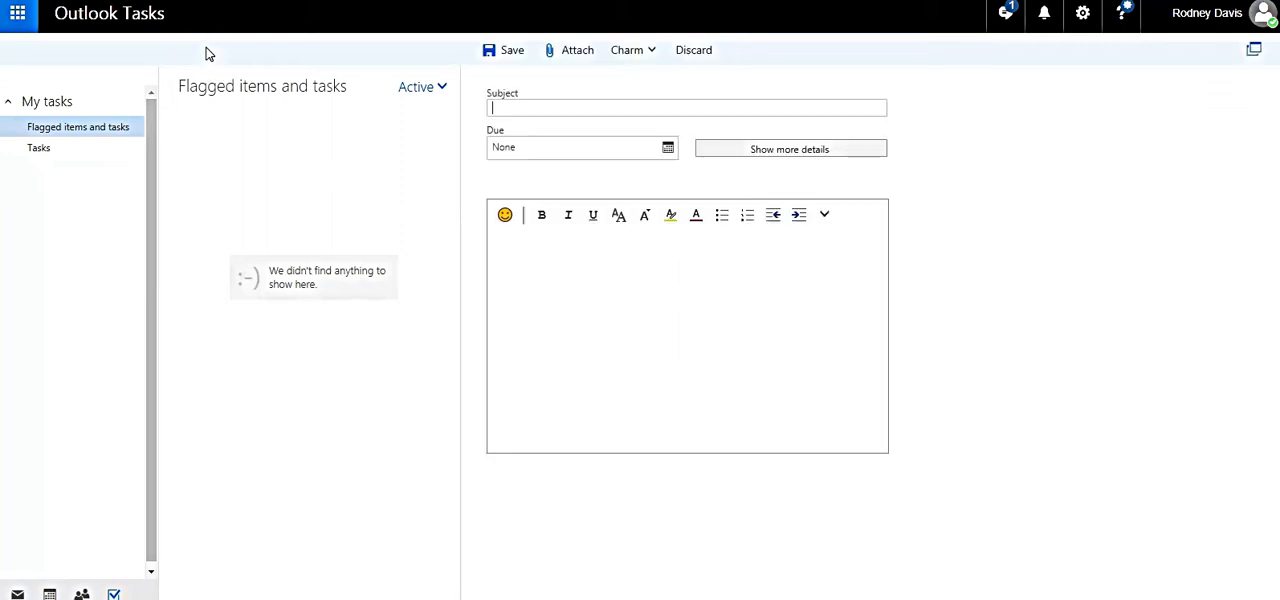
pyautogui.moveTo(612, 137)
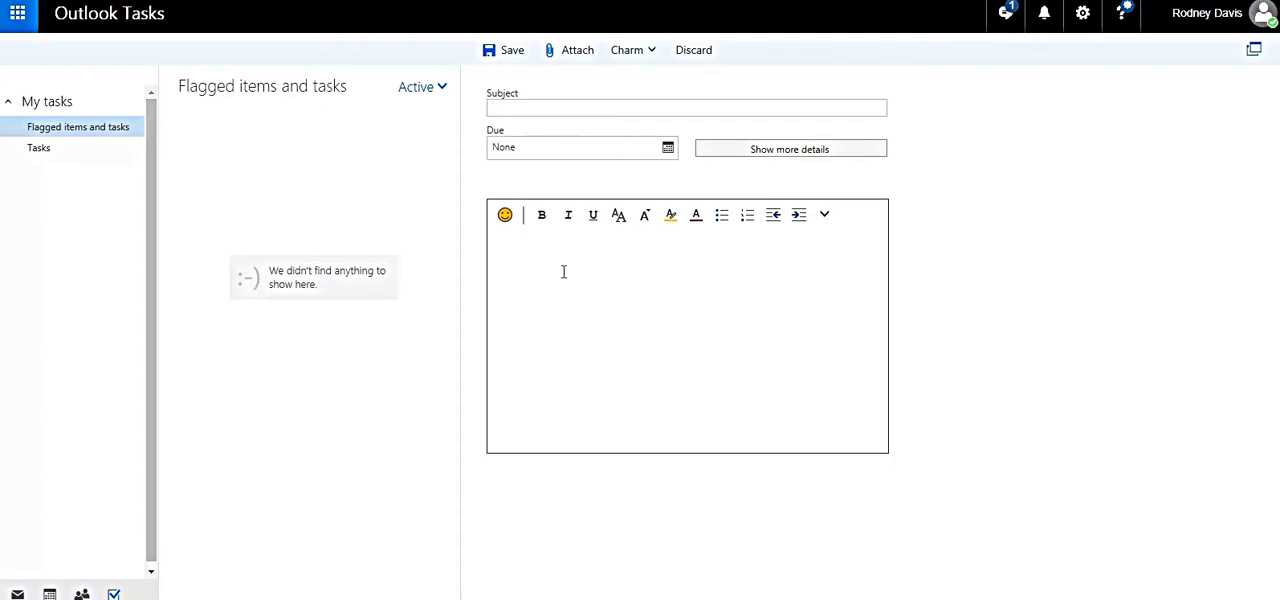
pyautogui.write('Meet')
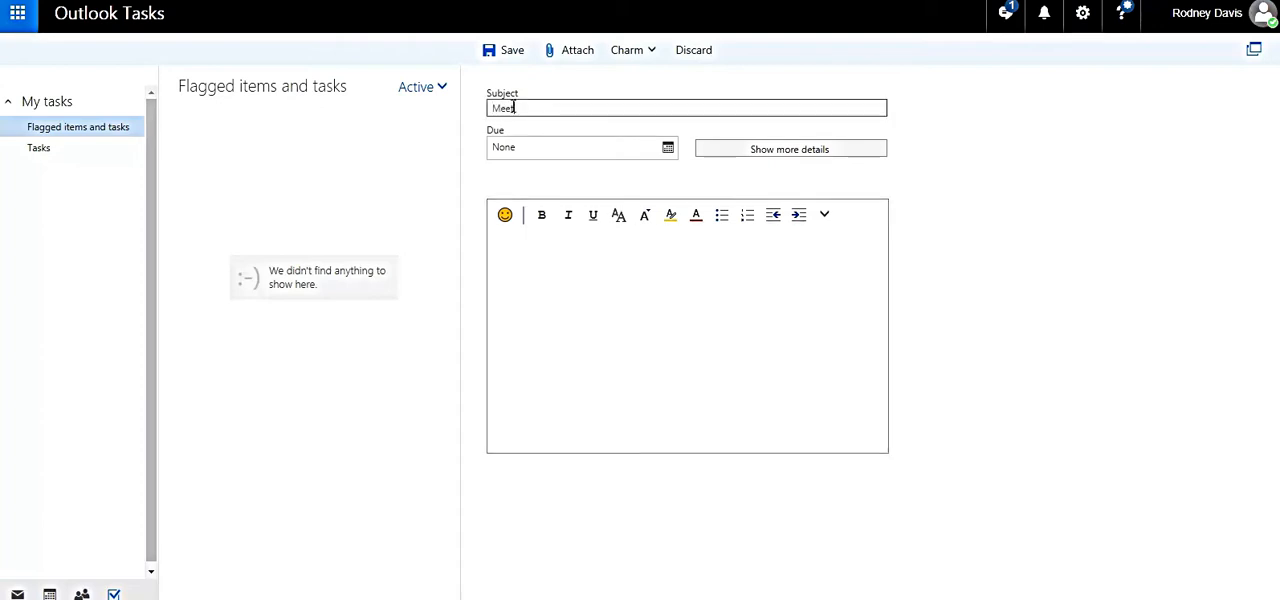
pyautogui.write('ing')
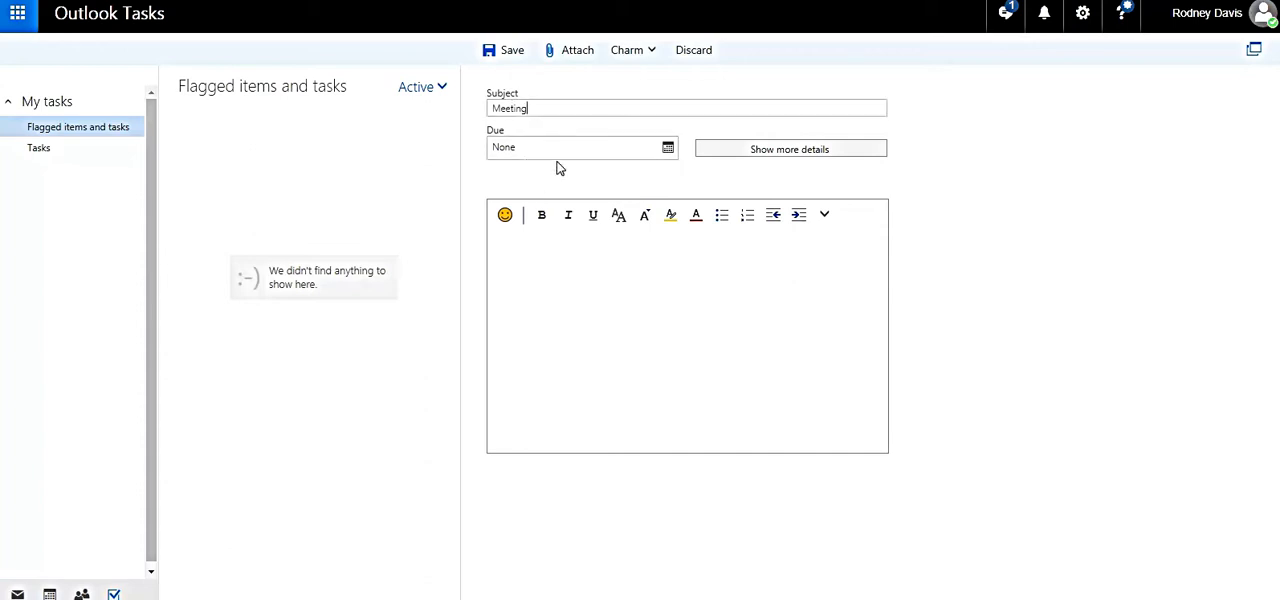
pyautogui.click(667, 147)
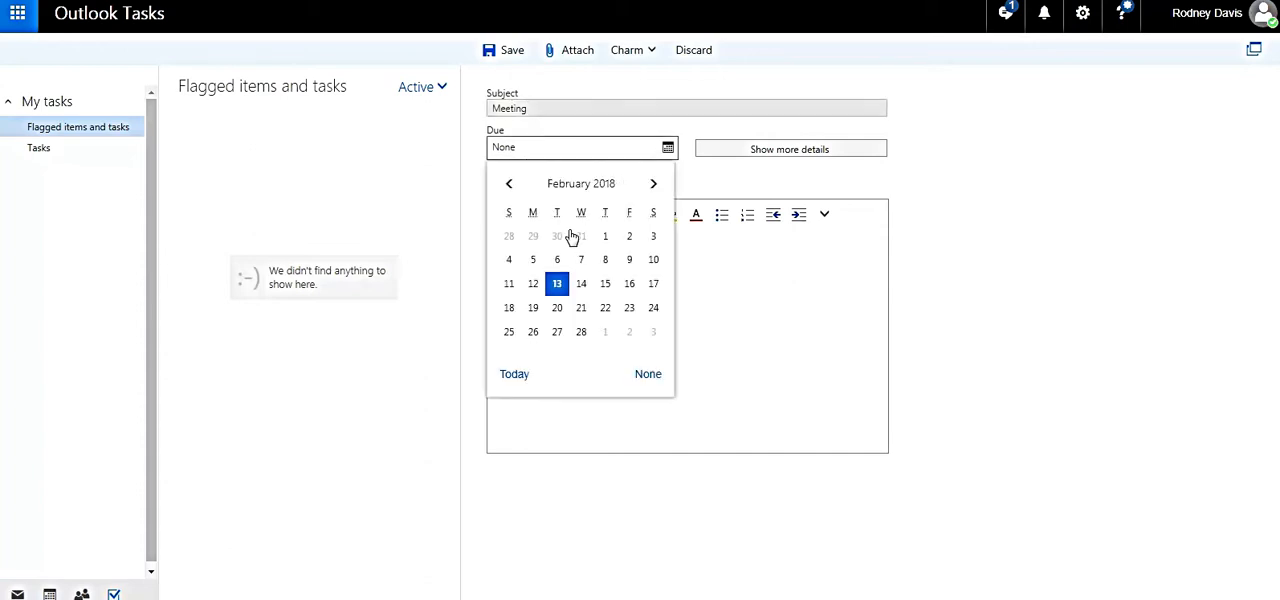
pyautogui.click(605, 307)
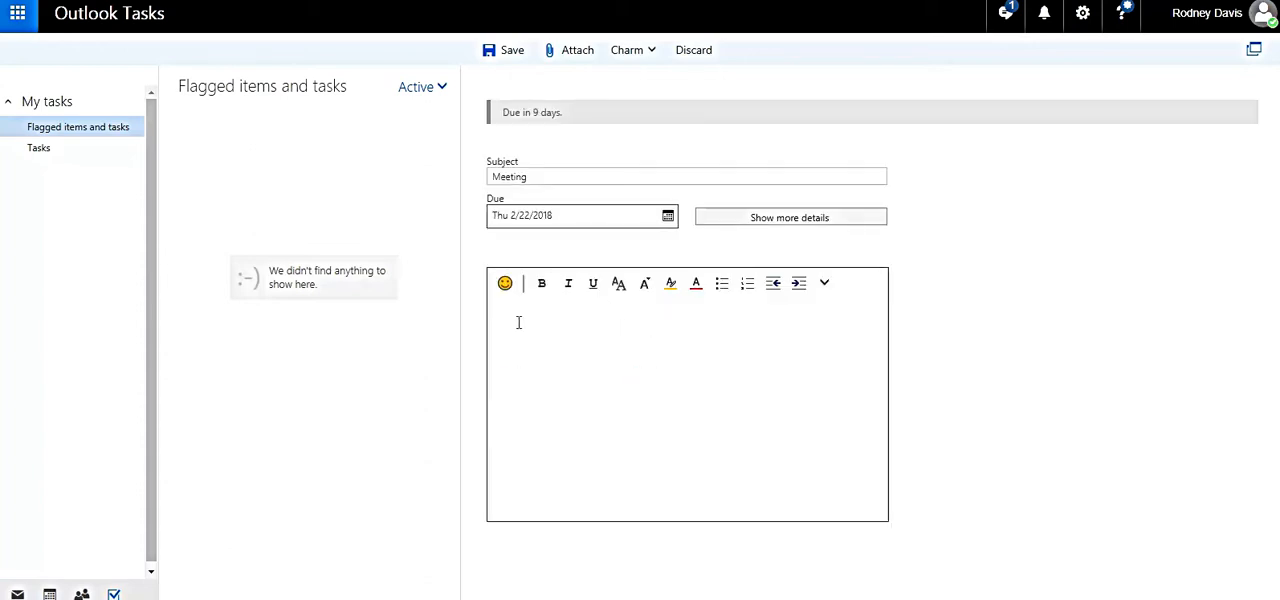
# Write the note 'Keep it short' in the task body.
pyautogui.write('K')
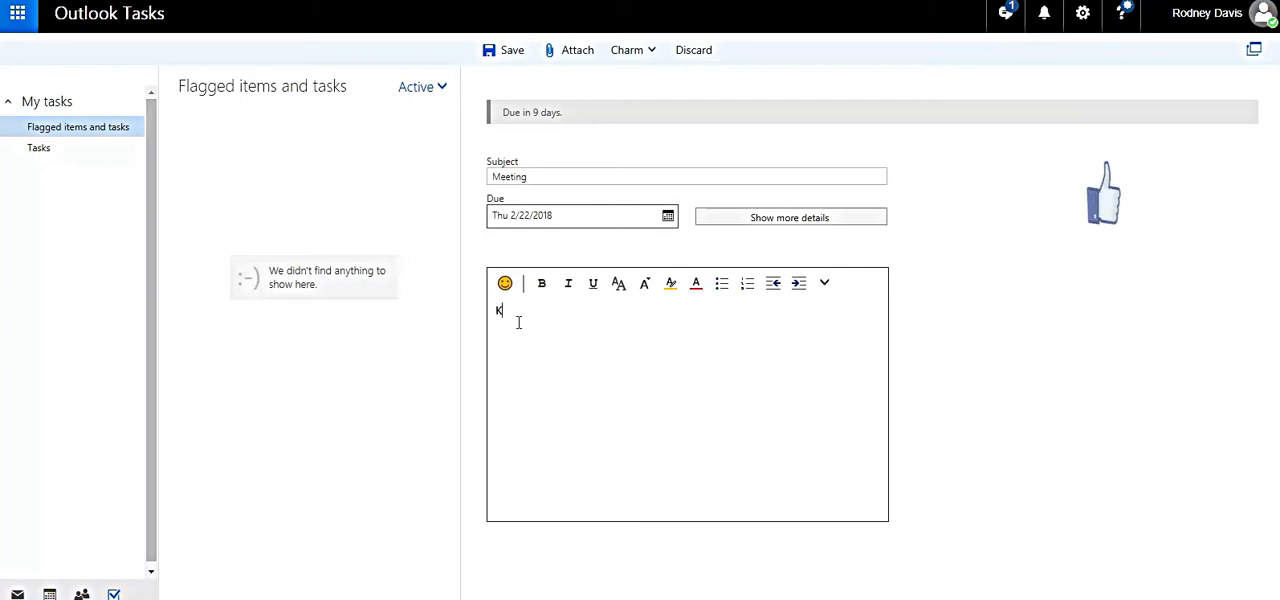
pyautogui.write('eep oi')
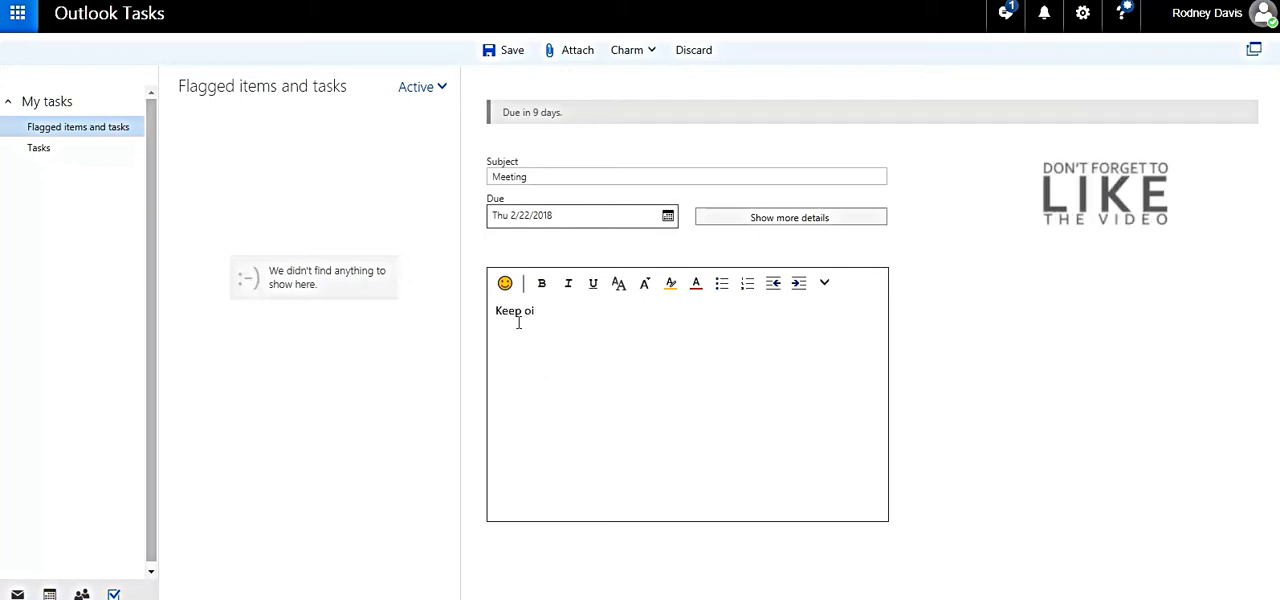
pyautogui.write('it sh')
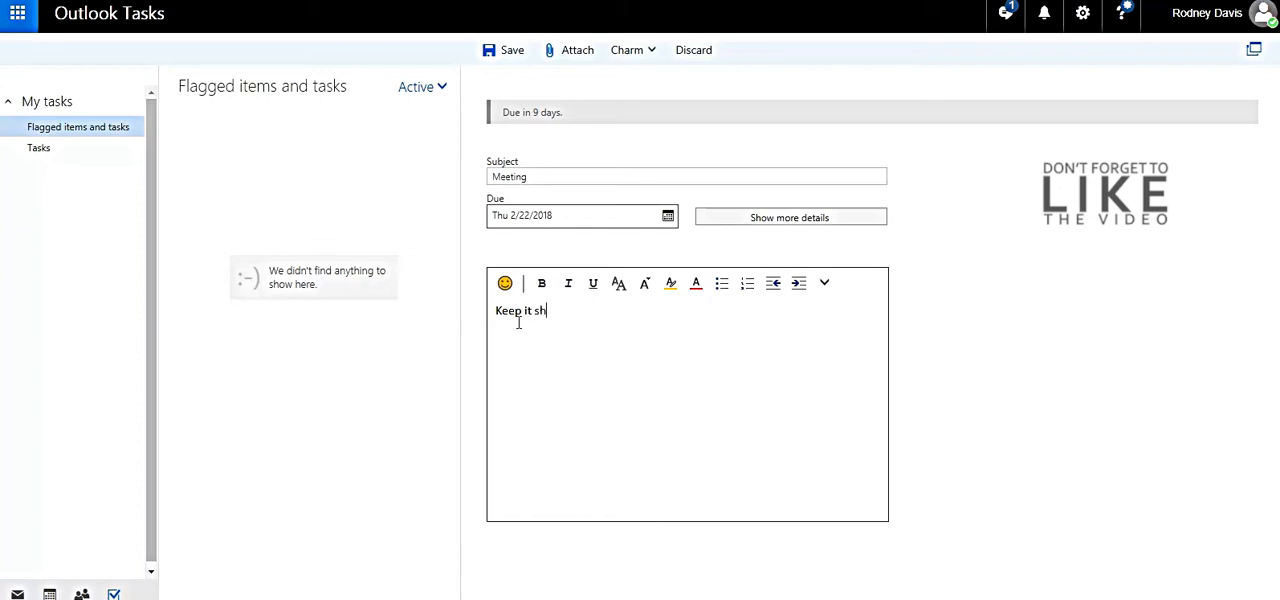
pyautogui.write('ort')
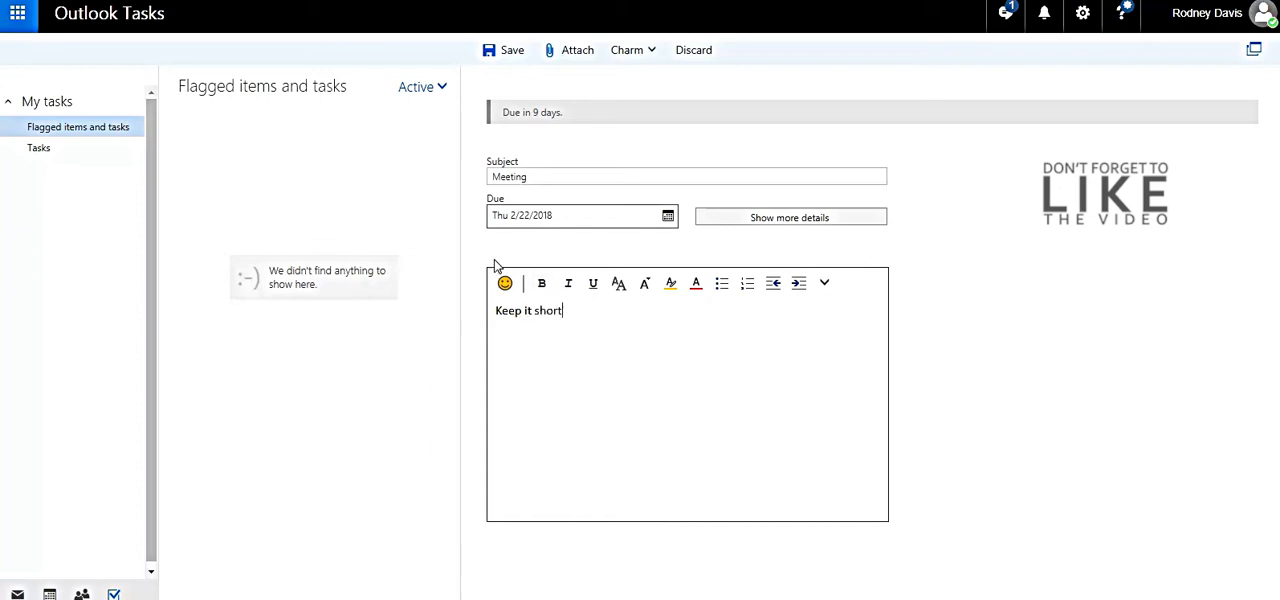
# Insert two smiley emoji after the 'Keep it short' note.
pyautogui.click(505, 283)
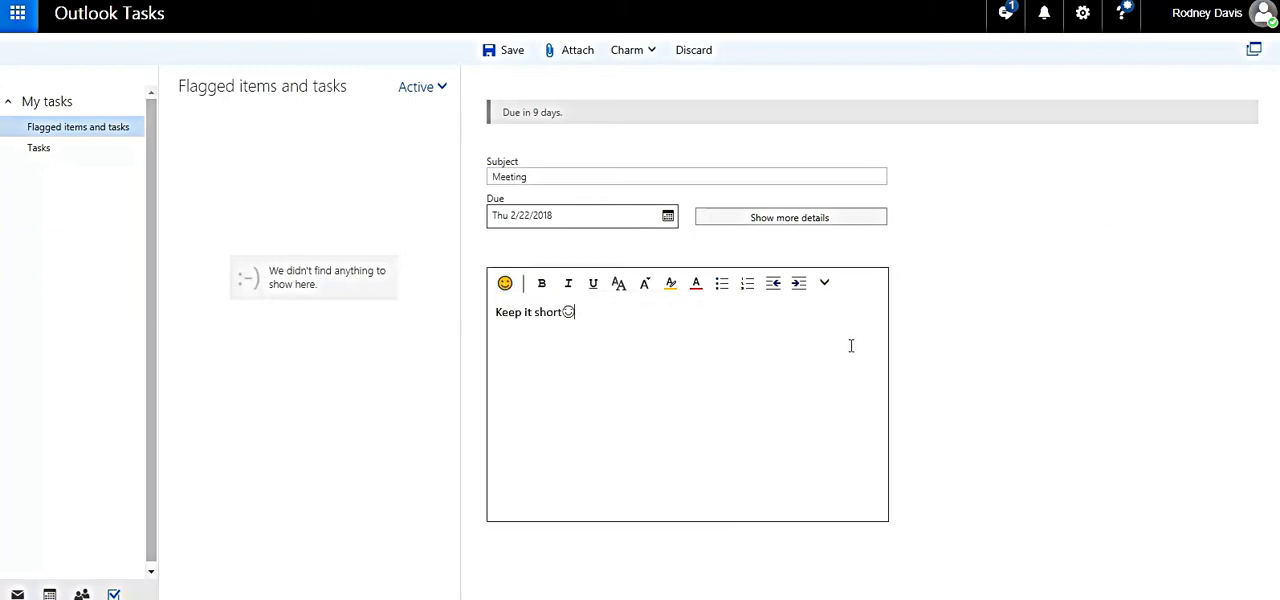
pyautogui.moveTo(696, 354)
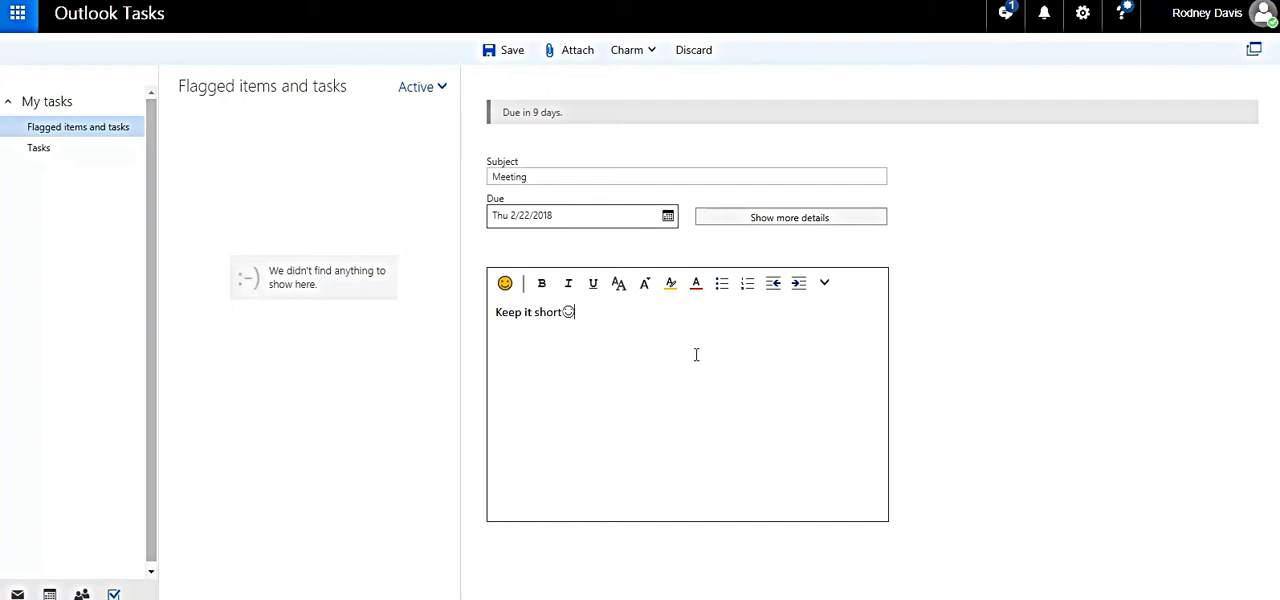
pyautogui.moveTo(621, 373)
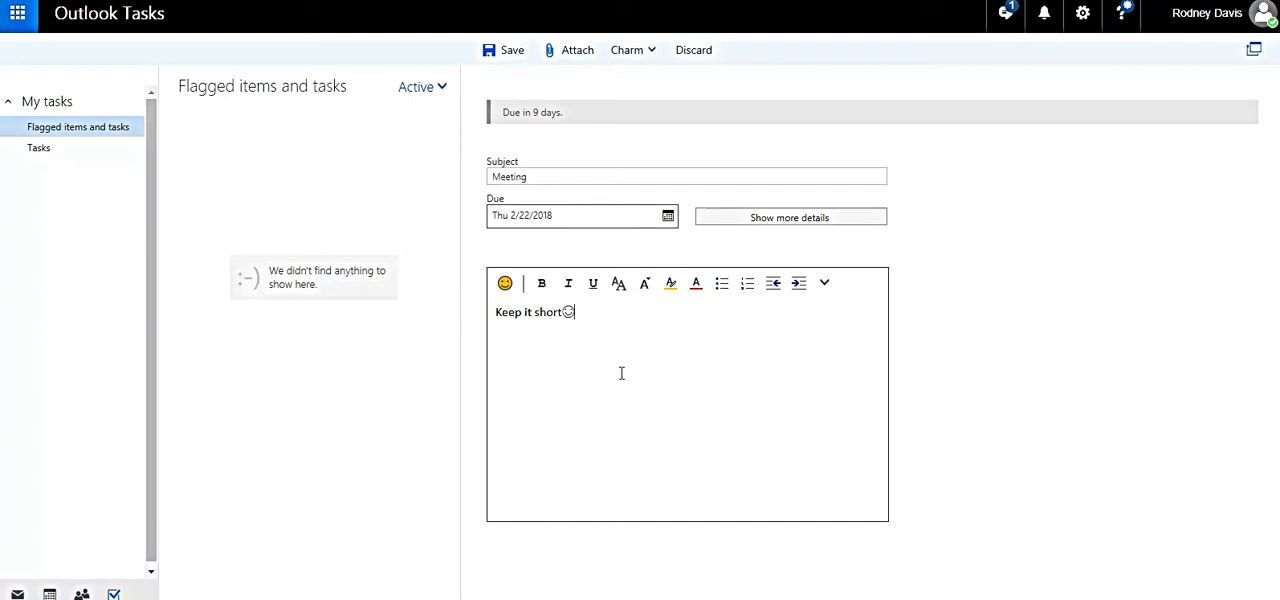
pyautogui.moveTo(615, 347)
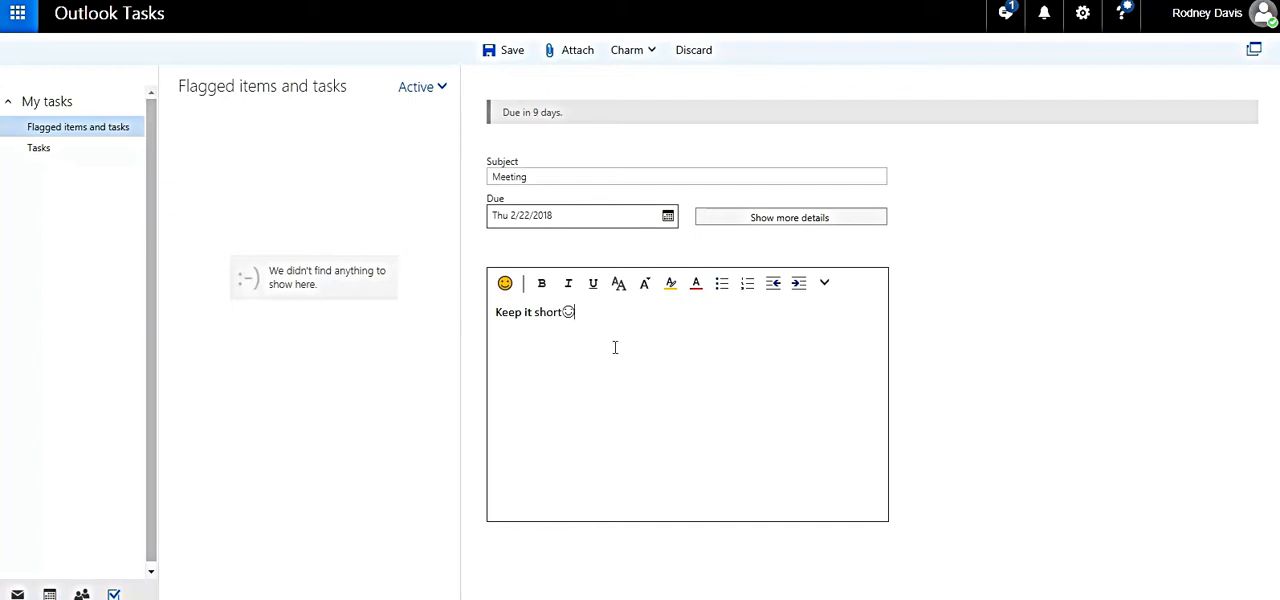
pyautogui.moveTo(624, 344)
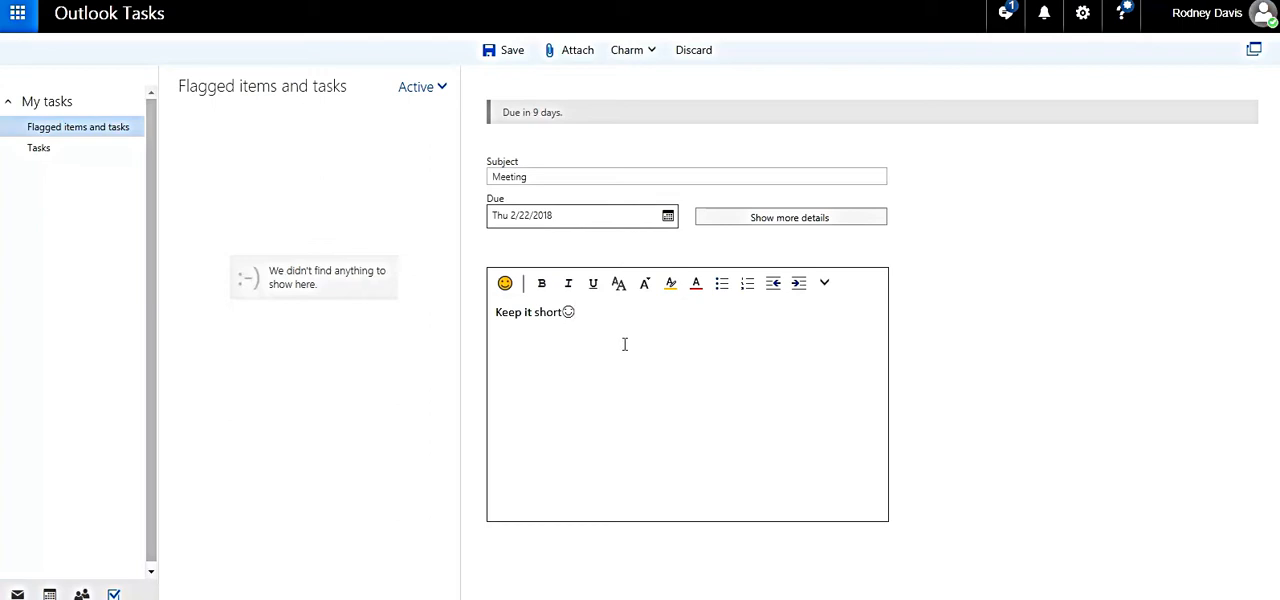
pyautogui.click(505, 283)
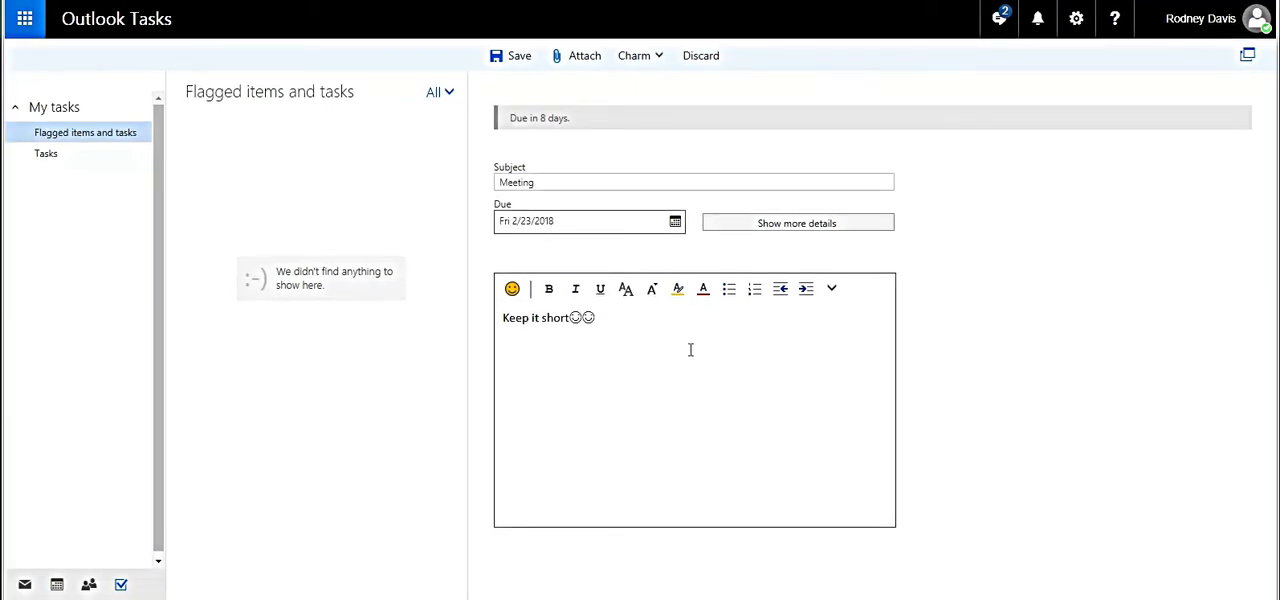
pyautogui.moveTo(797, 222)
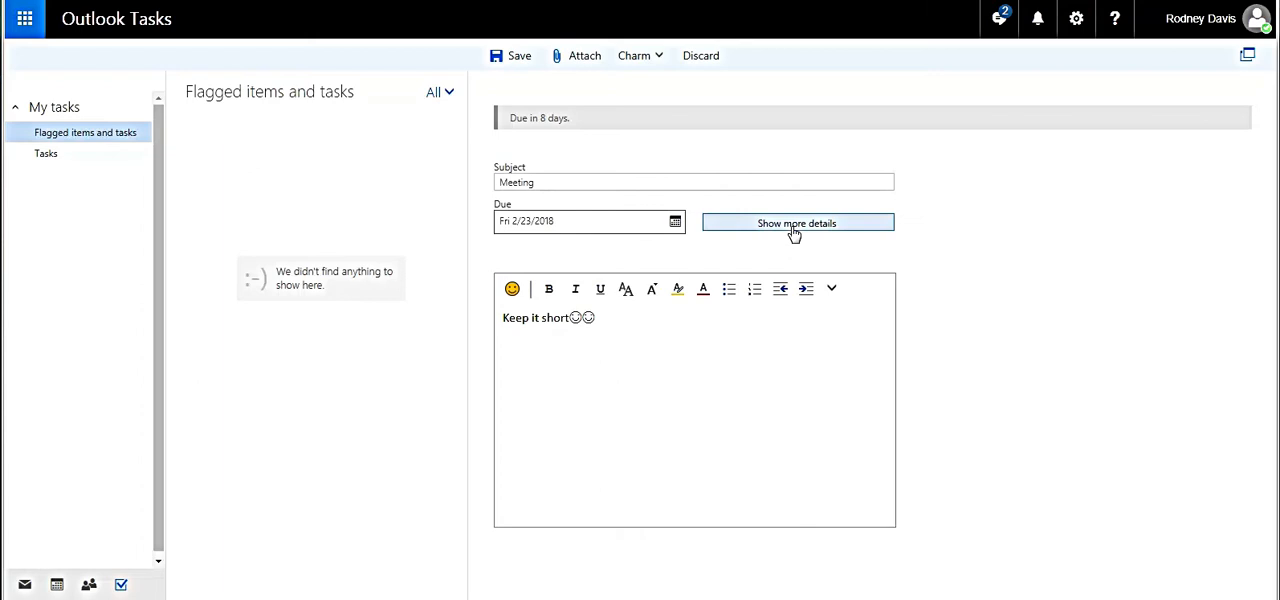
# Expand the task details and set the start date to Fri 2/23/2018.
pyautogui.click(797, 222)
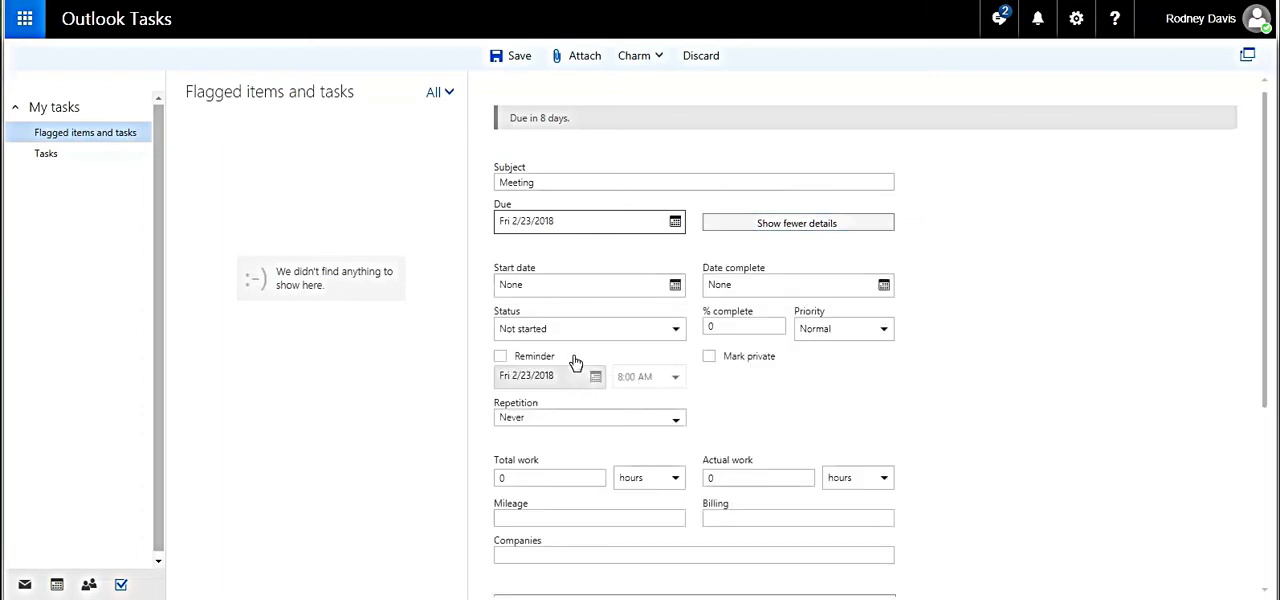
pyautogui.click(743, 327)
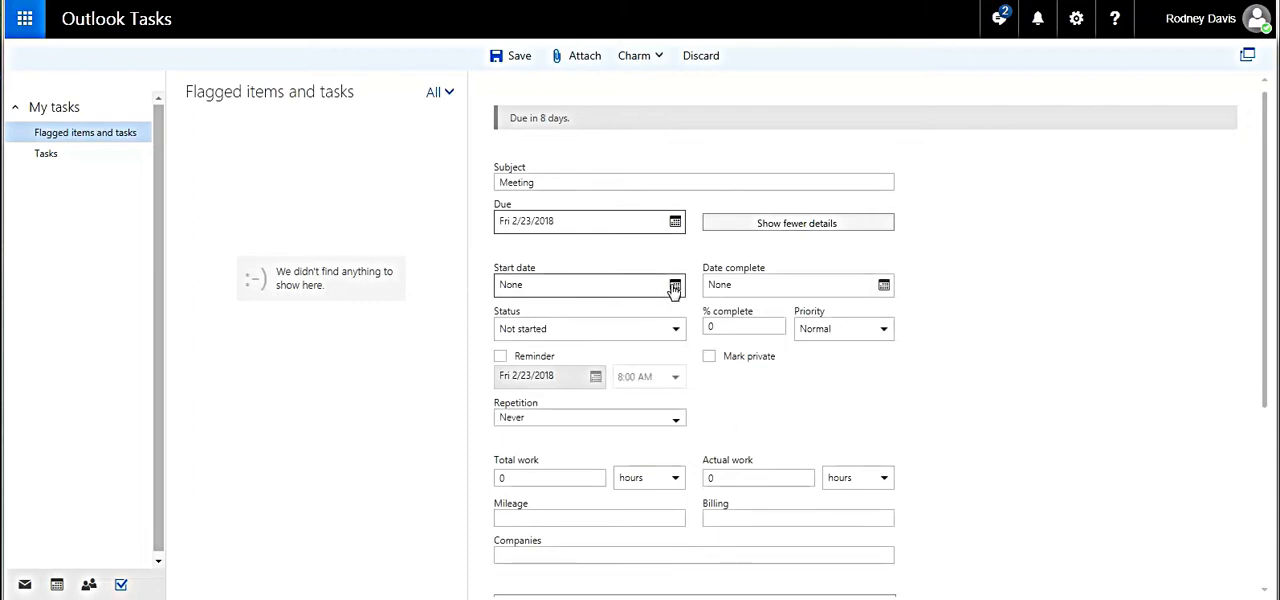
pyautogui.click(675, 285)
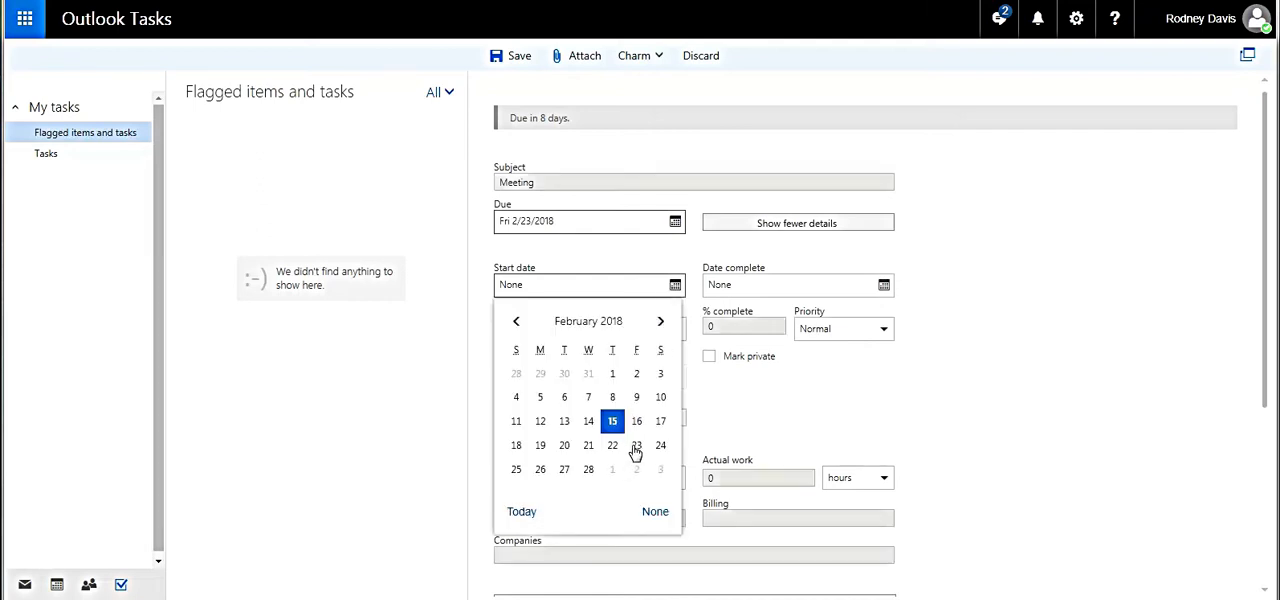
pyautogui.click(636, 445)
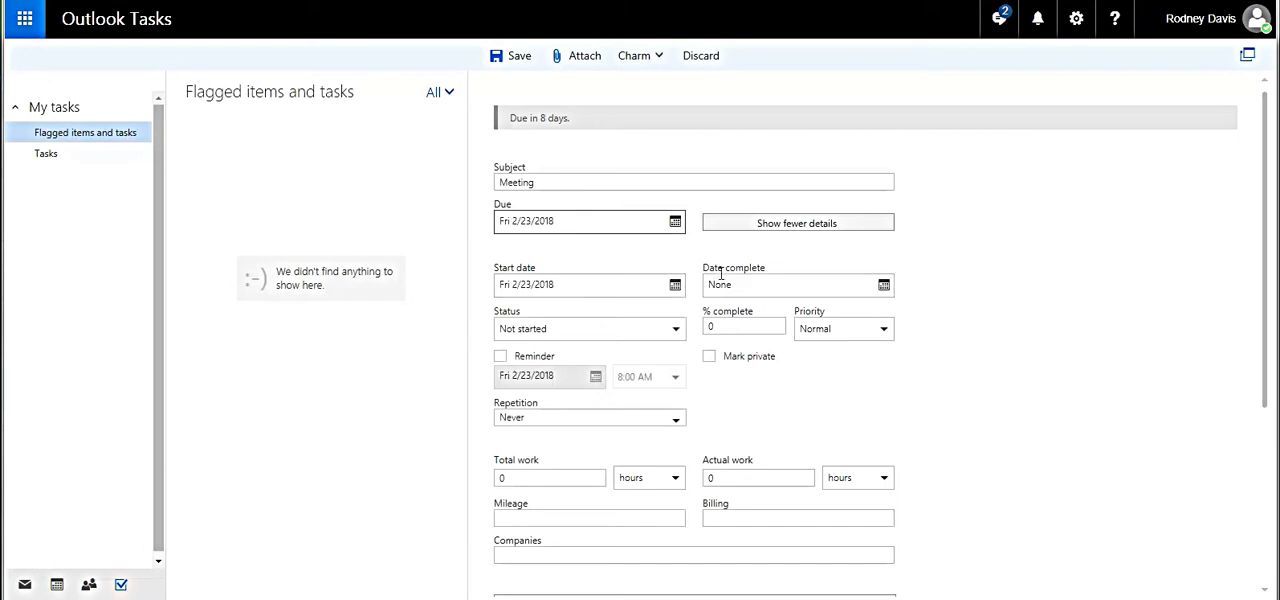
# Set the completion date to February 28, 2018.
pyautogui.click(883, 284)
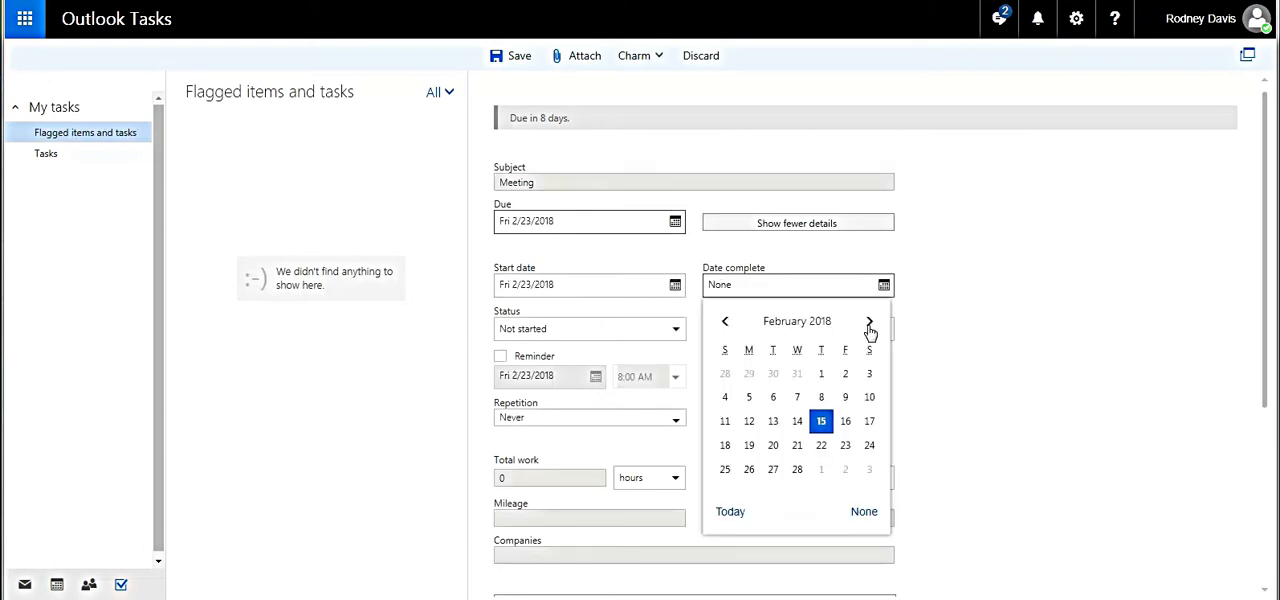
pyautogui.click(797, 469)
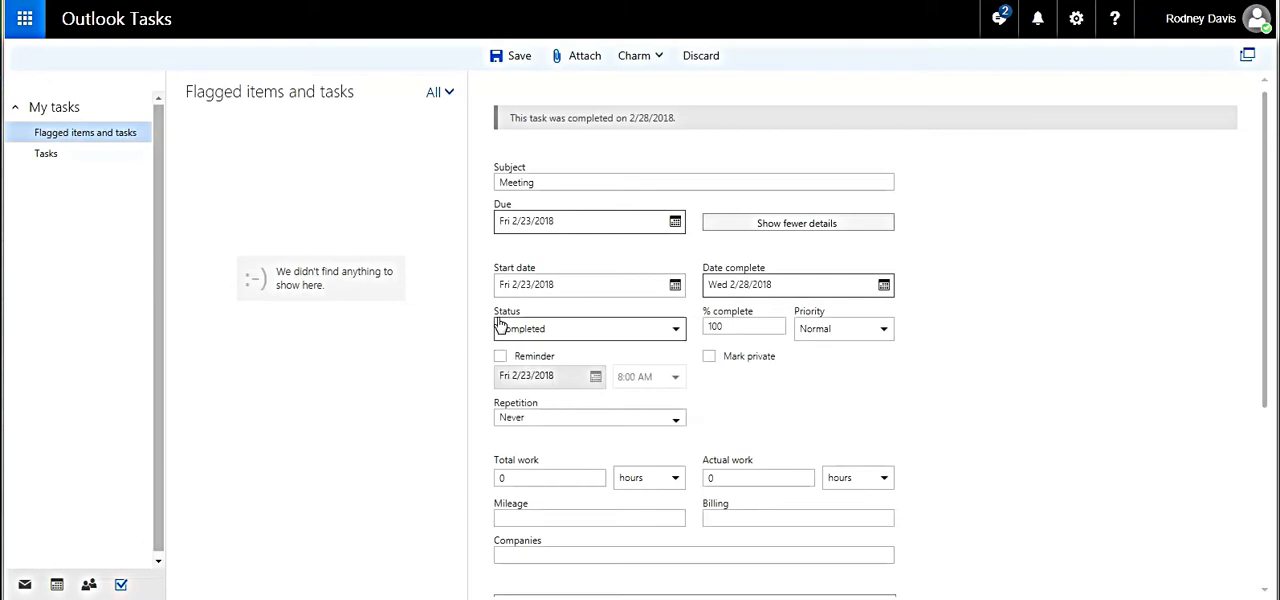
pyautogui.click(675, 329)
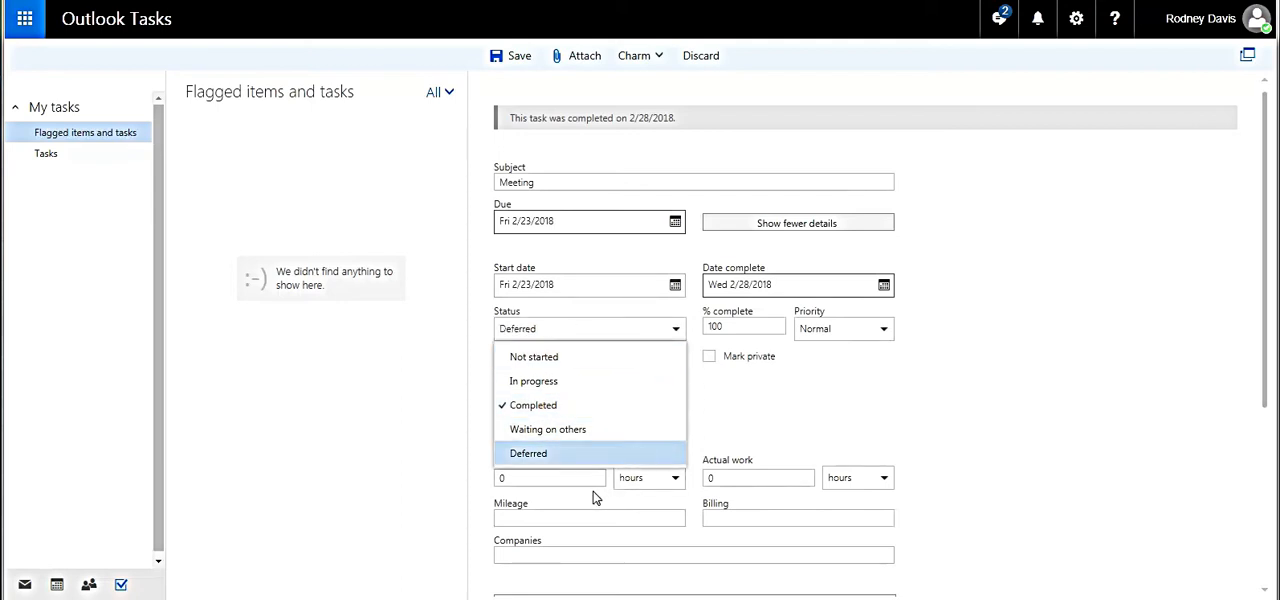
# Set the task status back to Not started.
pyautogui.click(534, 356)
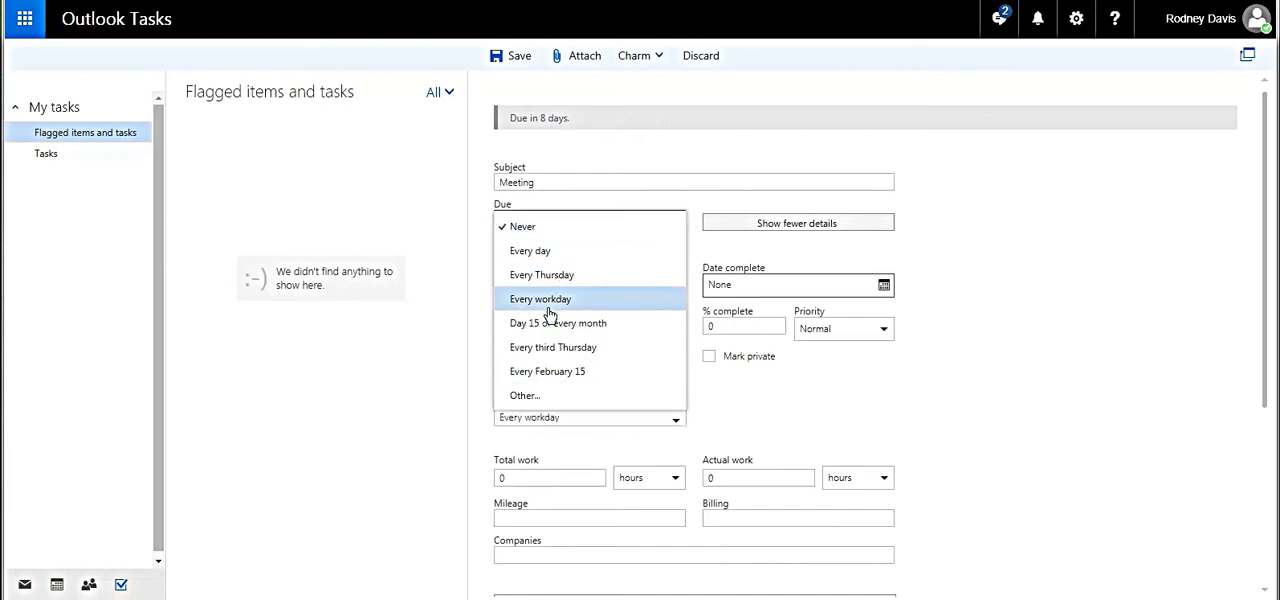
# Set the task's repetition to Every Thursday, 2/15/2018 to 8/2/2018.
pyautogui.click(541, 275)
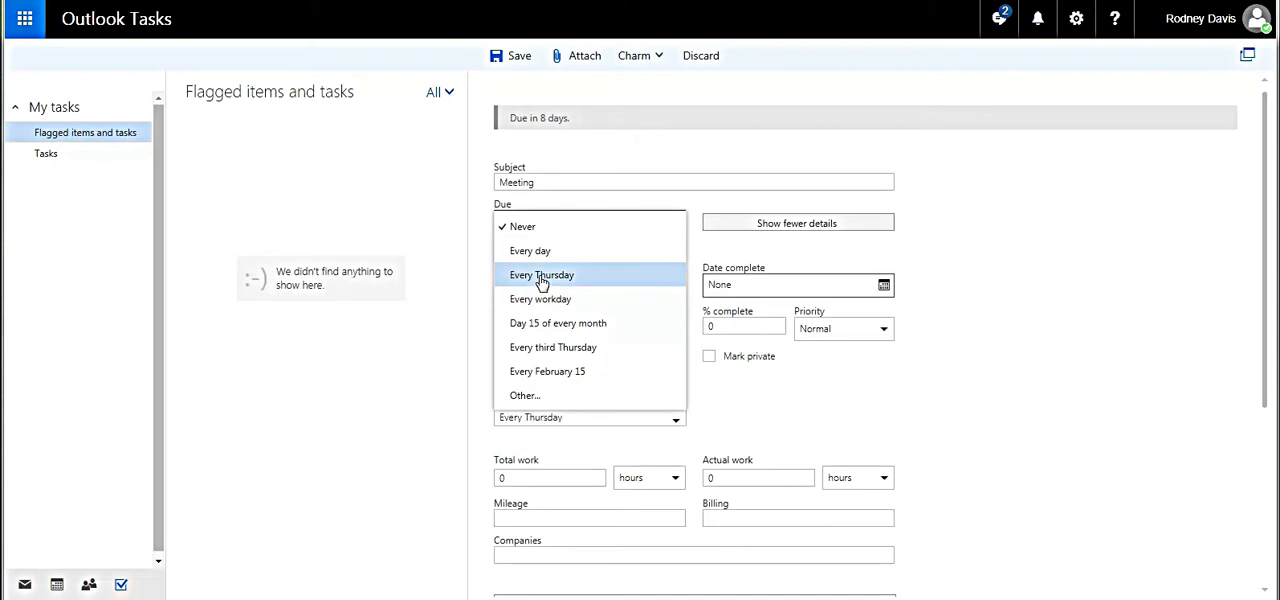
pyautogui.click(542, 274)
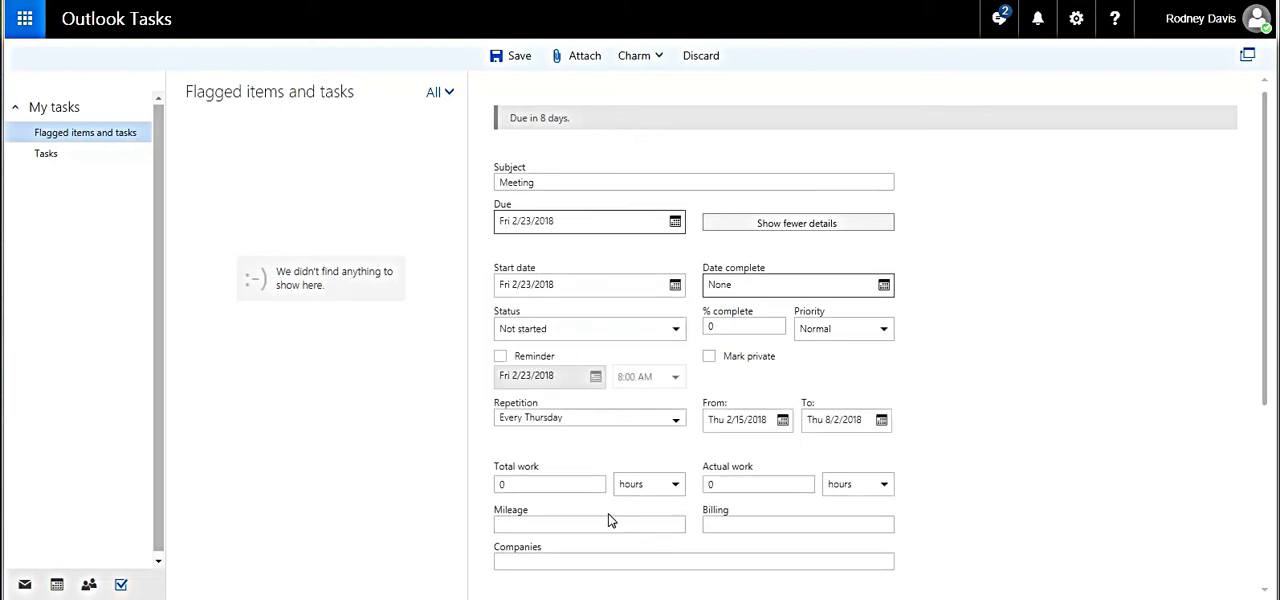
pyautogui.click(549, 484)
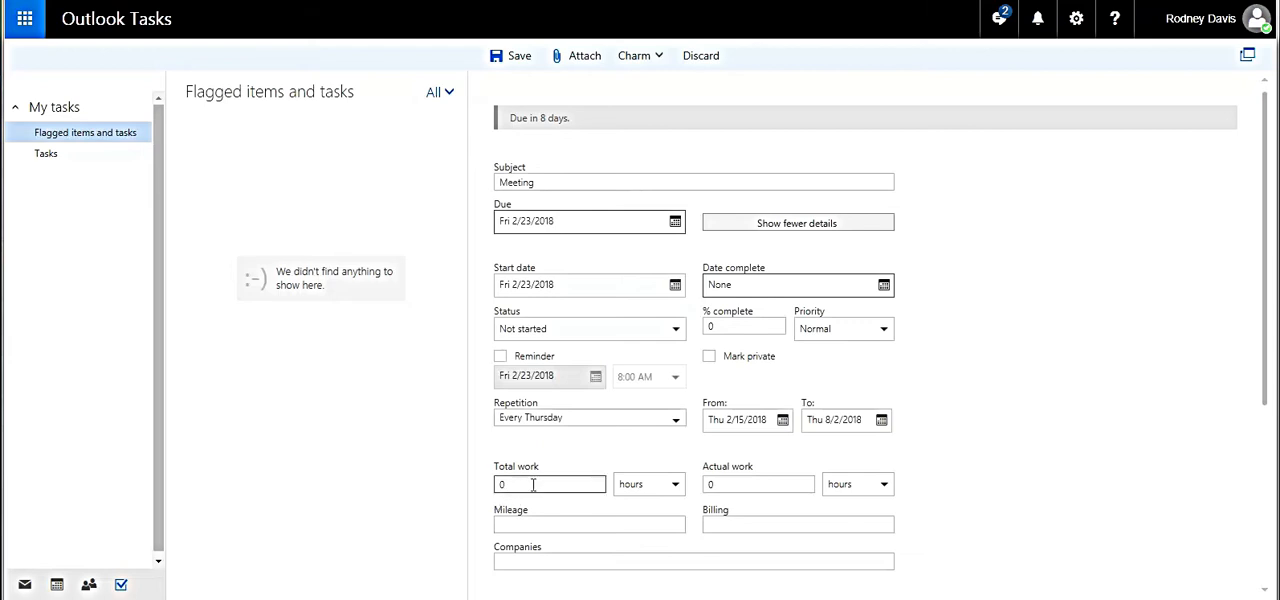
pyautogui.moveTo(1017, 470)
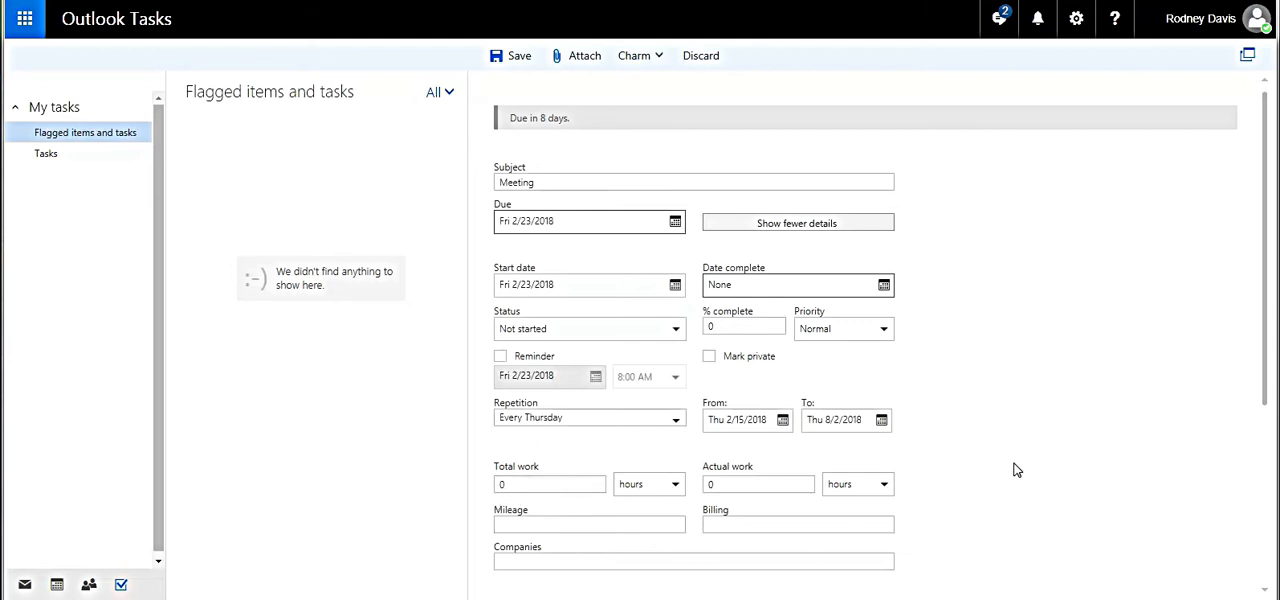
pyautogui.moveTo(1022, 462)
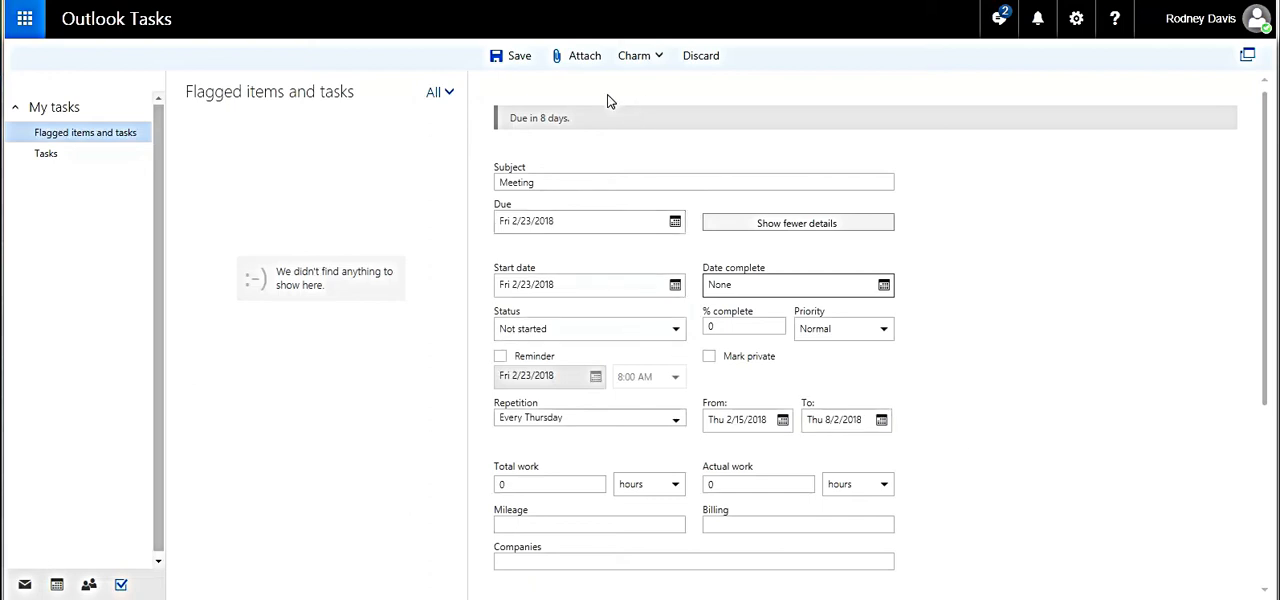
pyautogui.moveTo(584, 55)
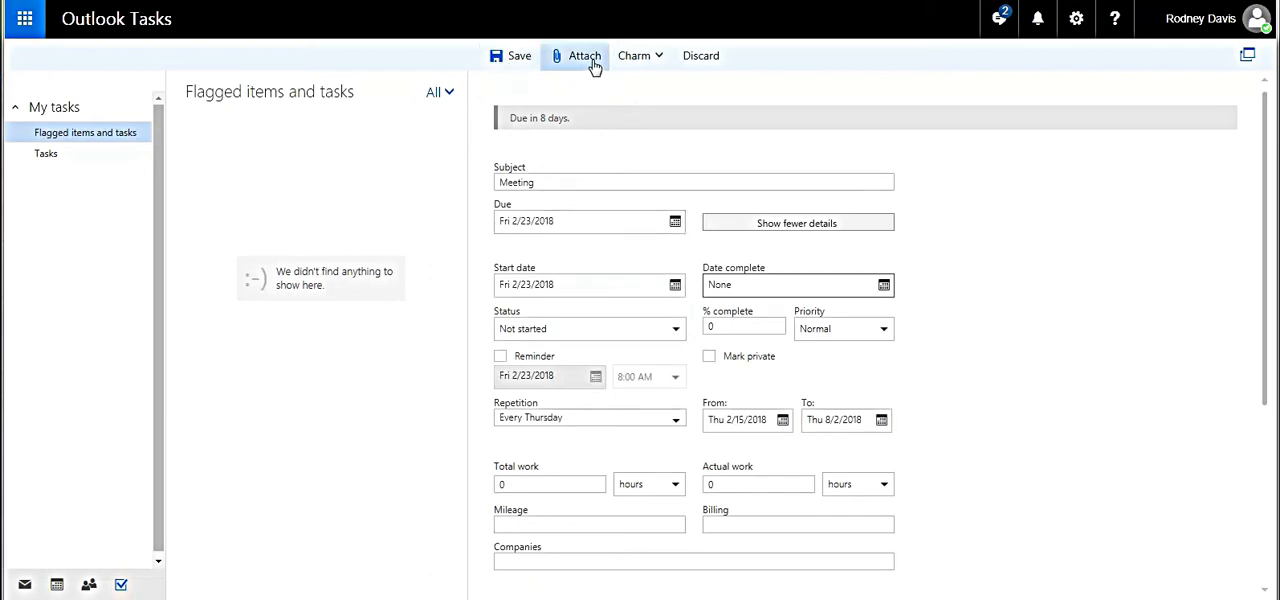
pyautogui.moveTo(640, 55)
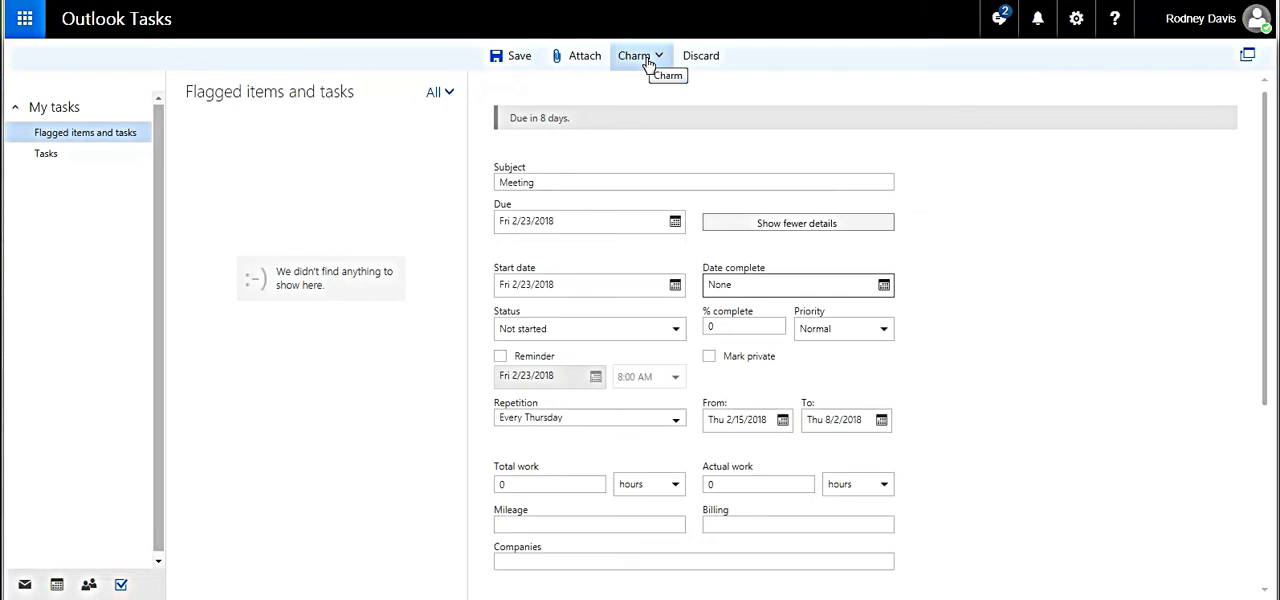
pyautogui.moveTo(701, 55)
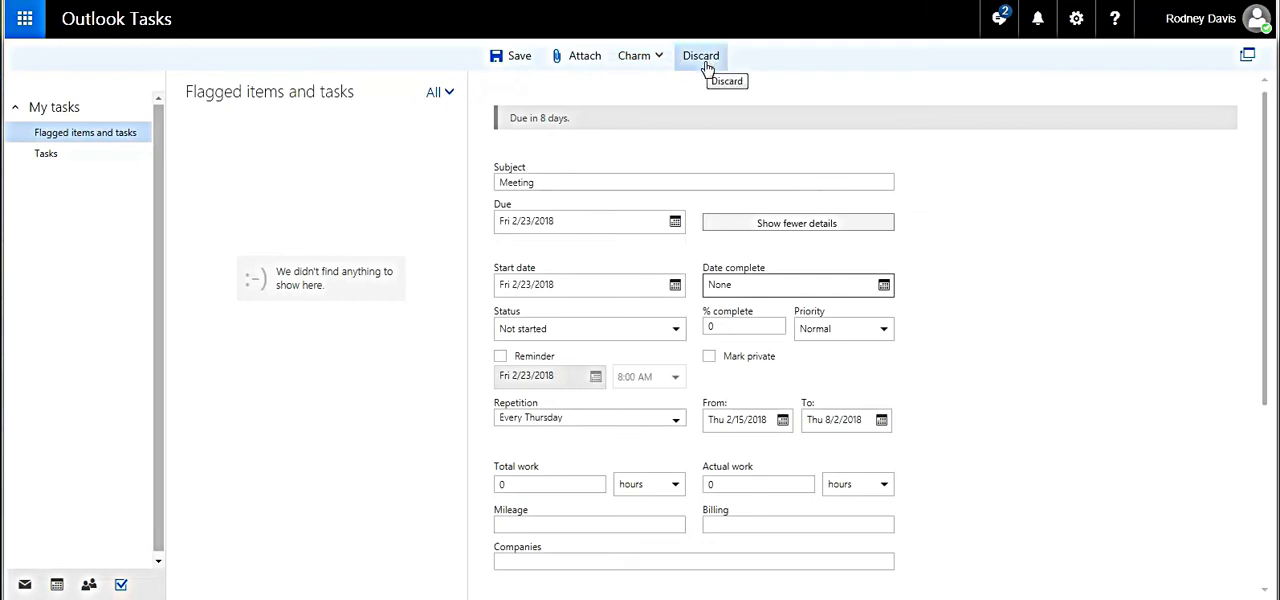
pyautogui.moveTo(584, 55)
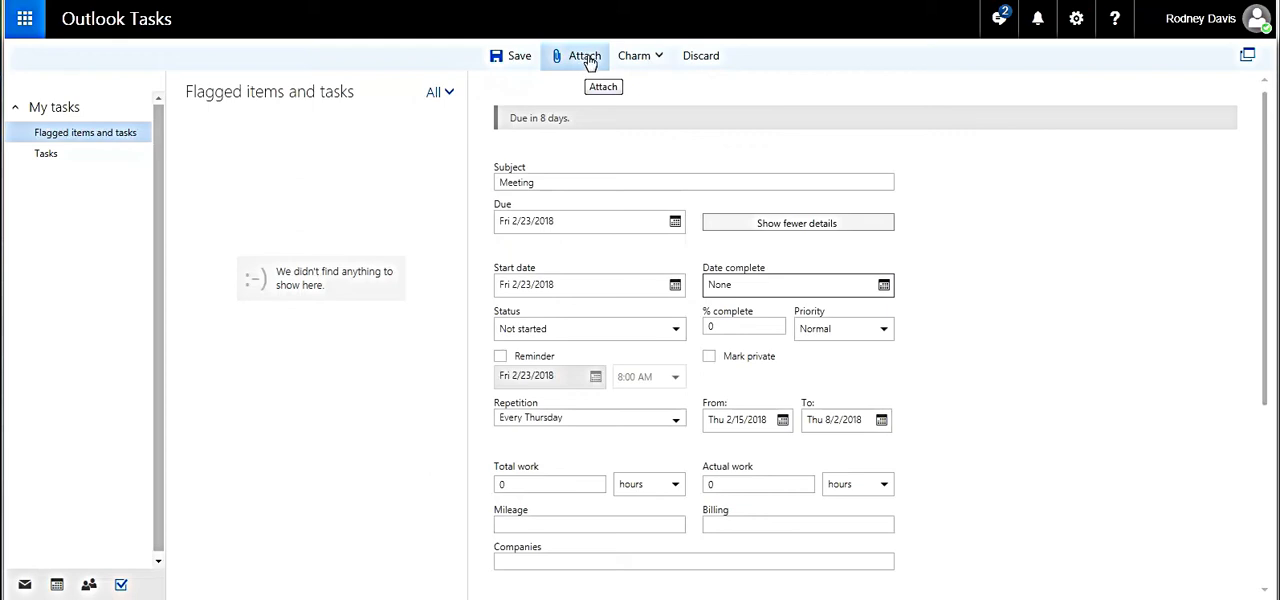
pyautogui.moveTo(584, 60)
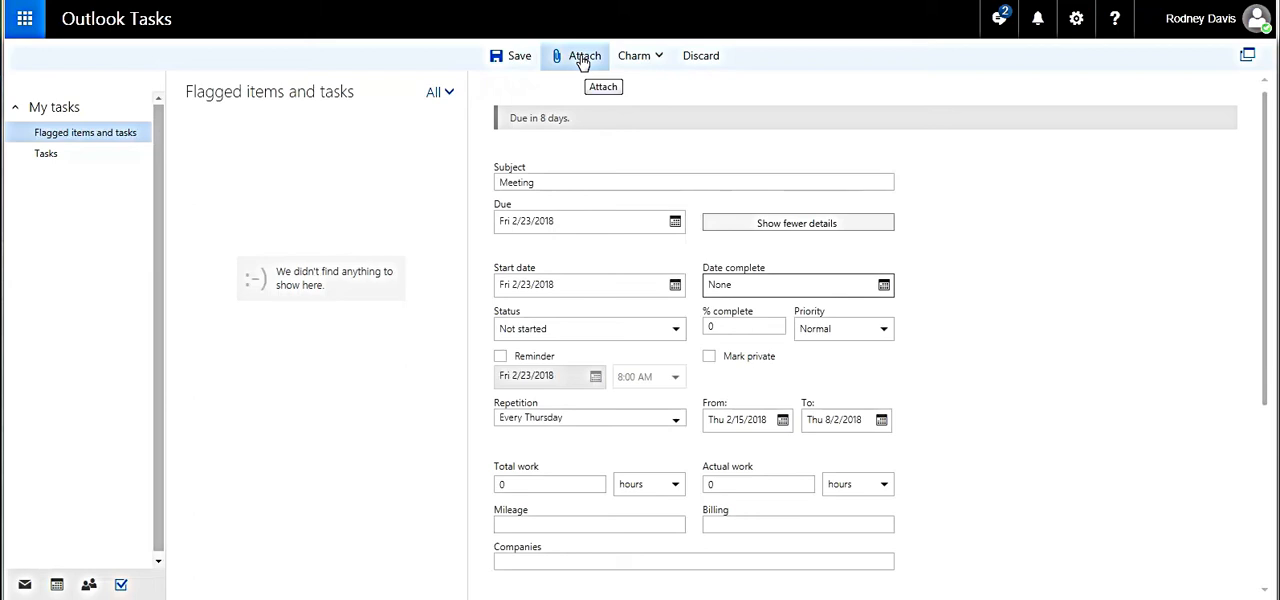
pyautogui.click(636, 55)
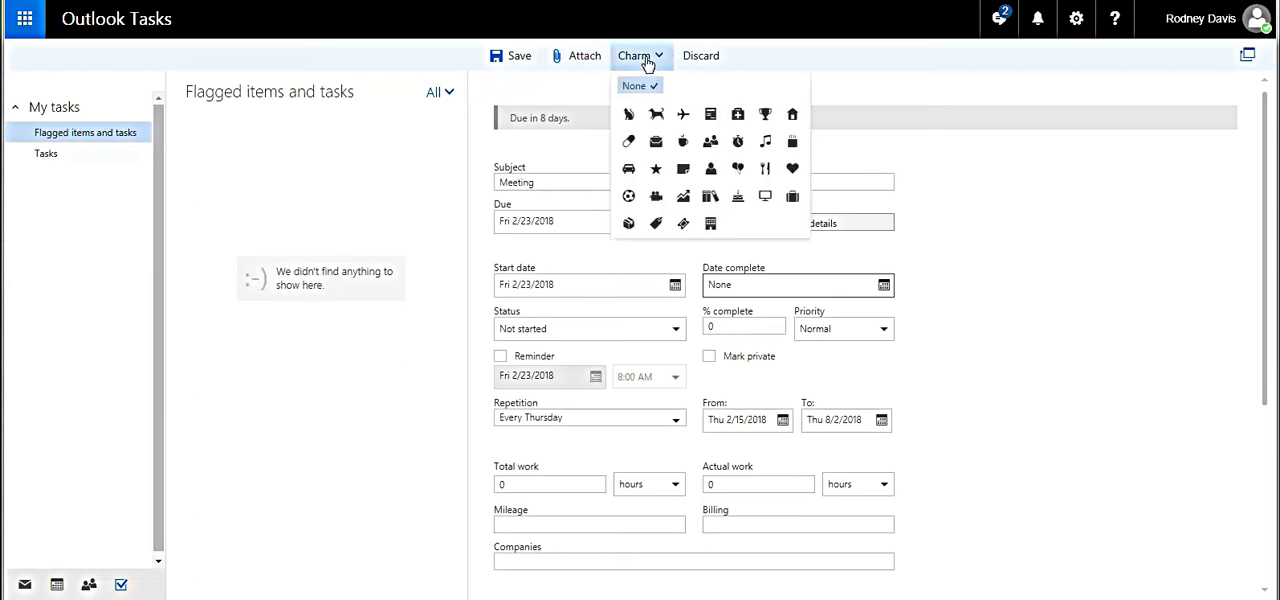
pyautogui.moveTo(755, 62)
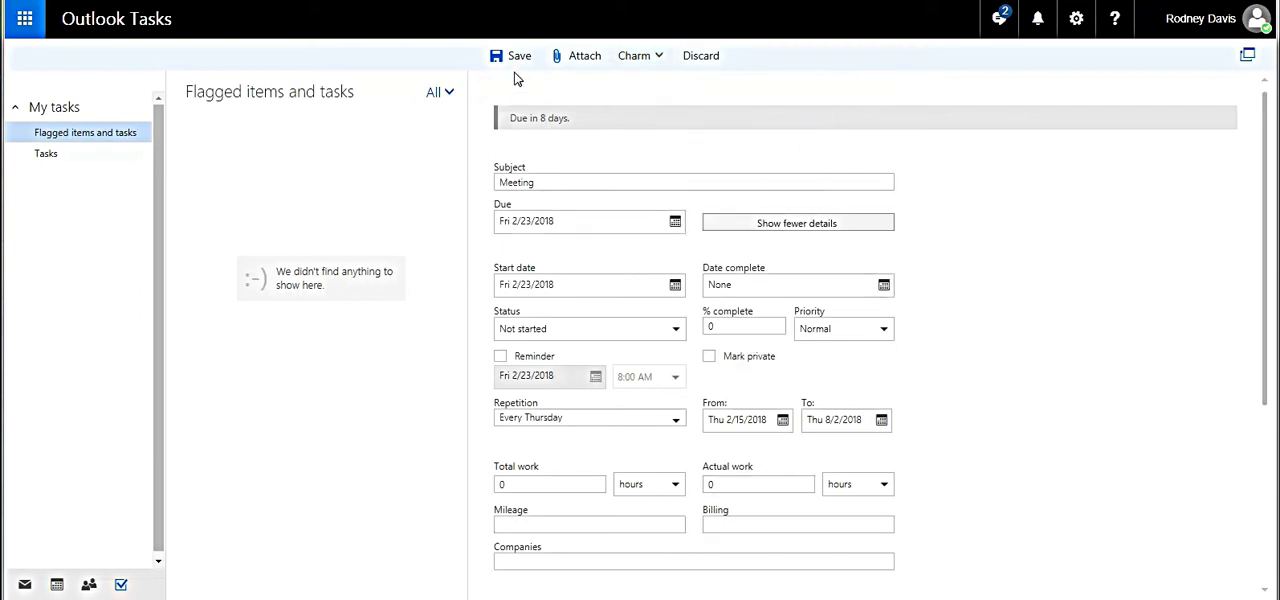
# Save the recurring Meeting task.
pyautogui.click(511, 55)
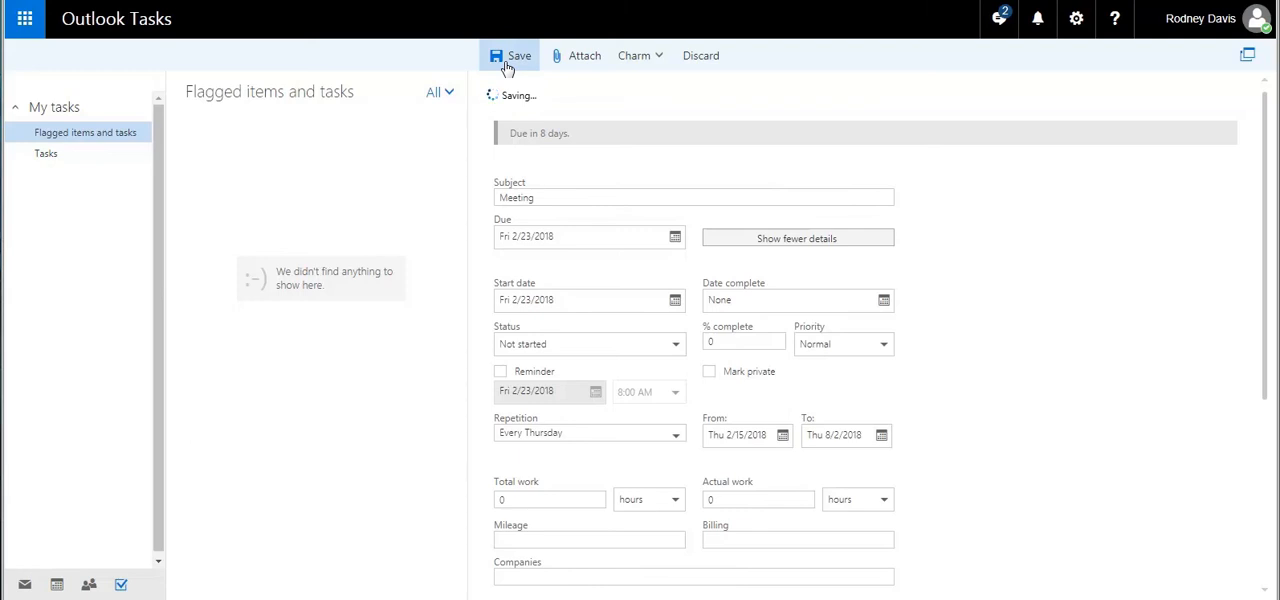
pyautogui.click(24, 584)
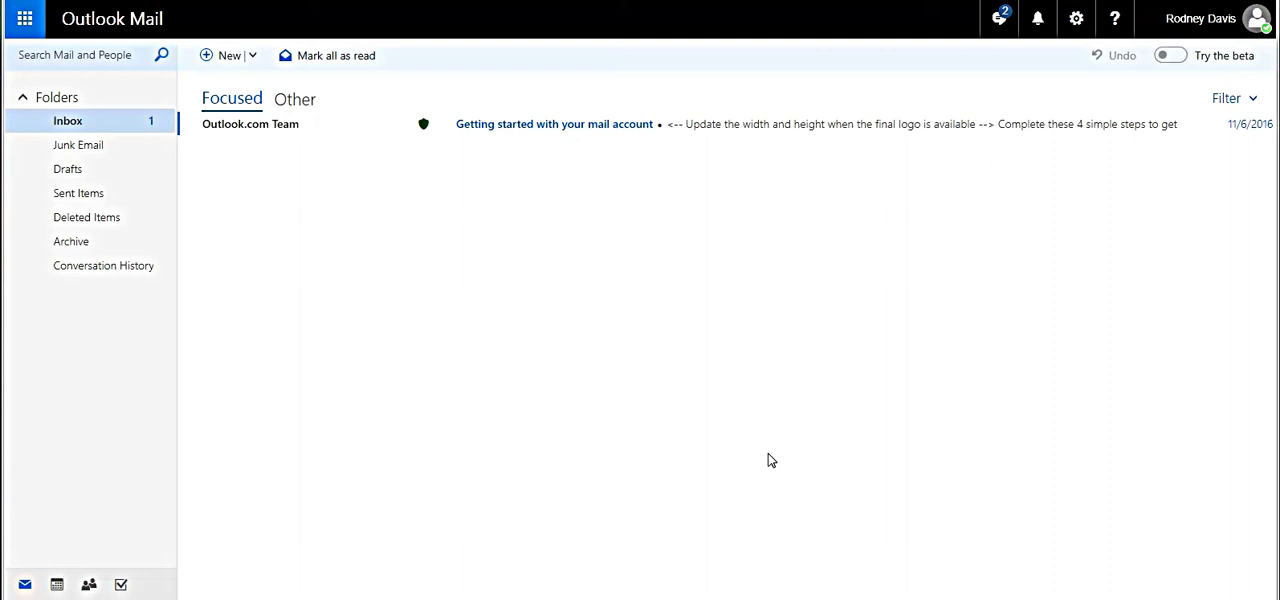
pyautogui.moveTo(324, 211)
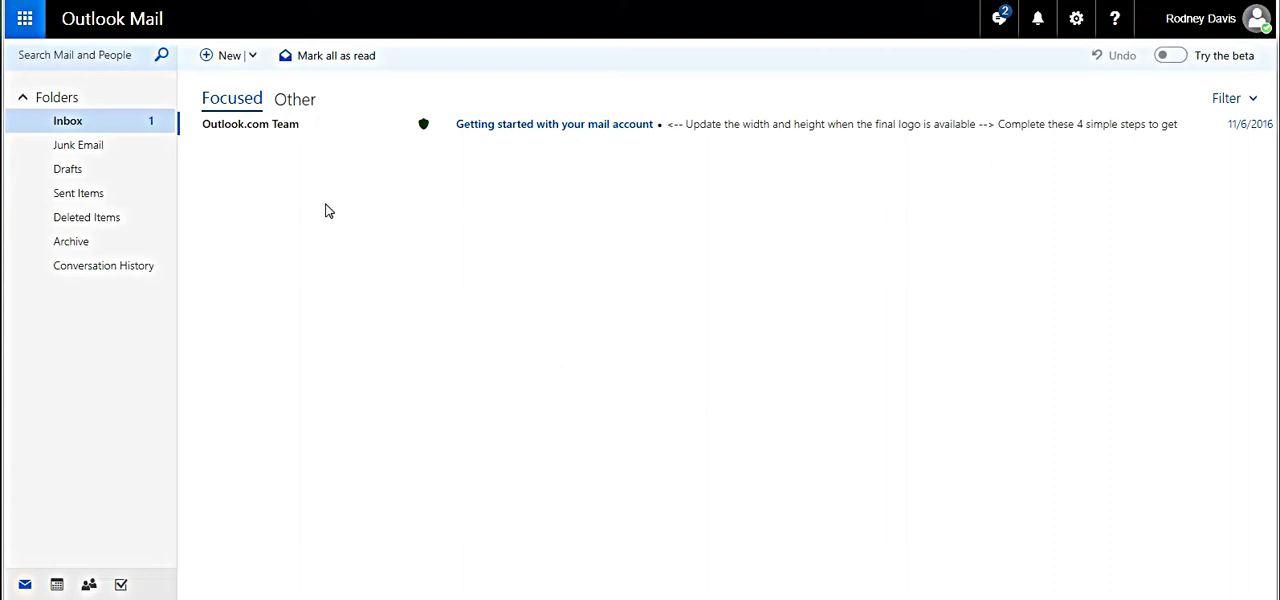
# Switch to the Tasks list to view the saved Meeting task.
pyautogui.click(24, 18)
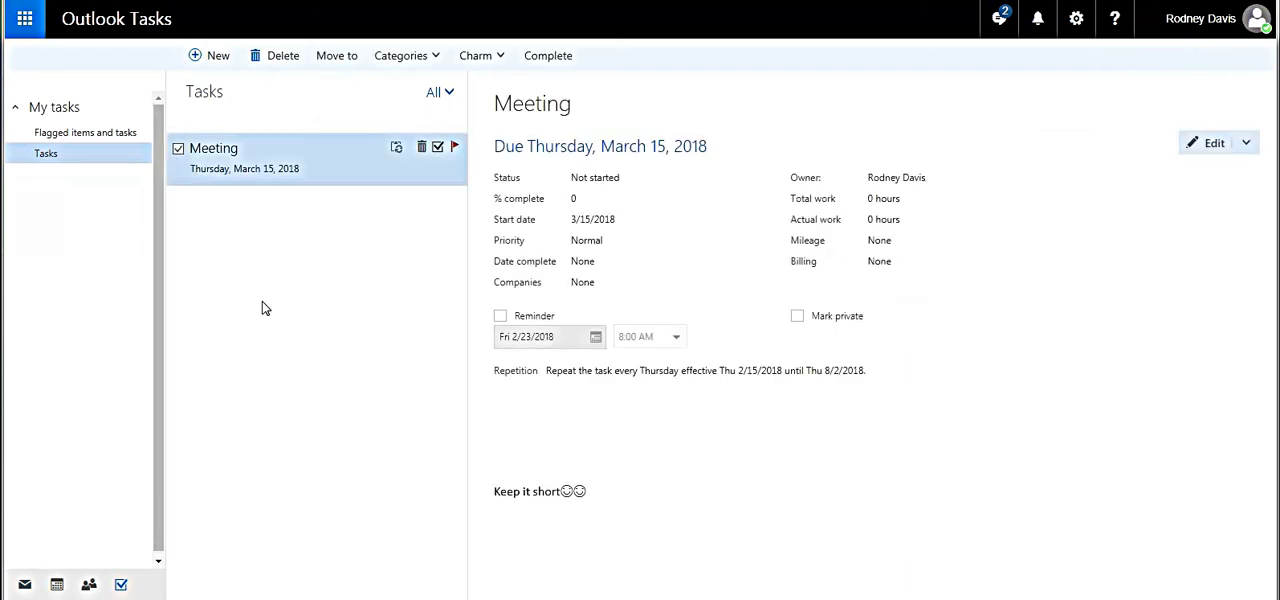
pyautogui.moveTo(613, 252)
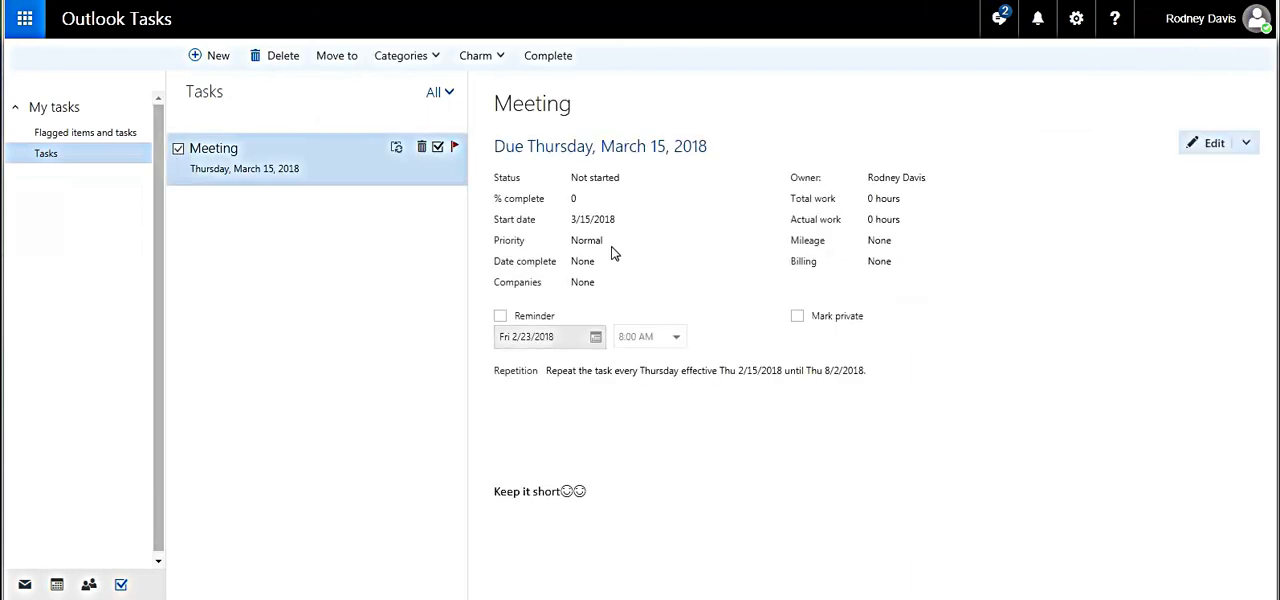
pyautogui.moveTo(610, 245)
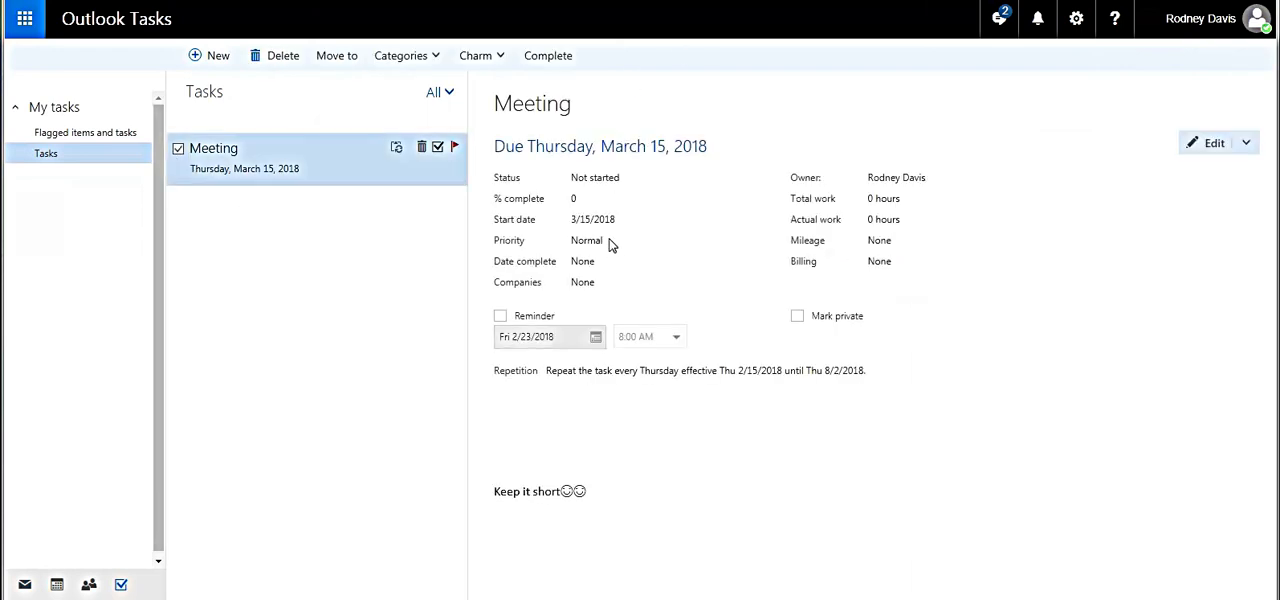
pyautogui.moveTo(598, 281)
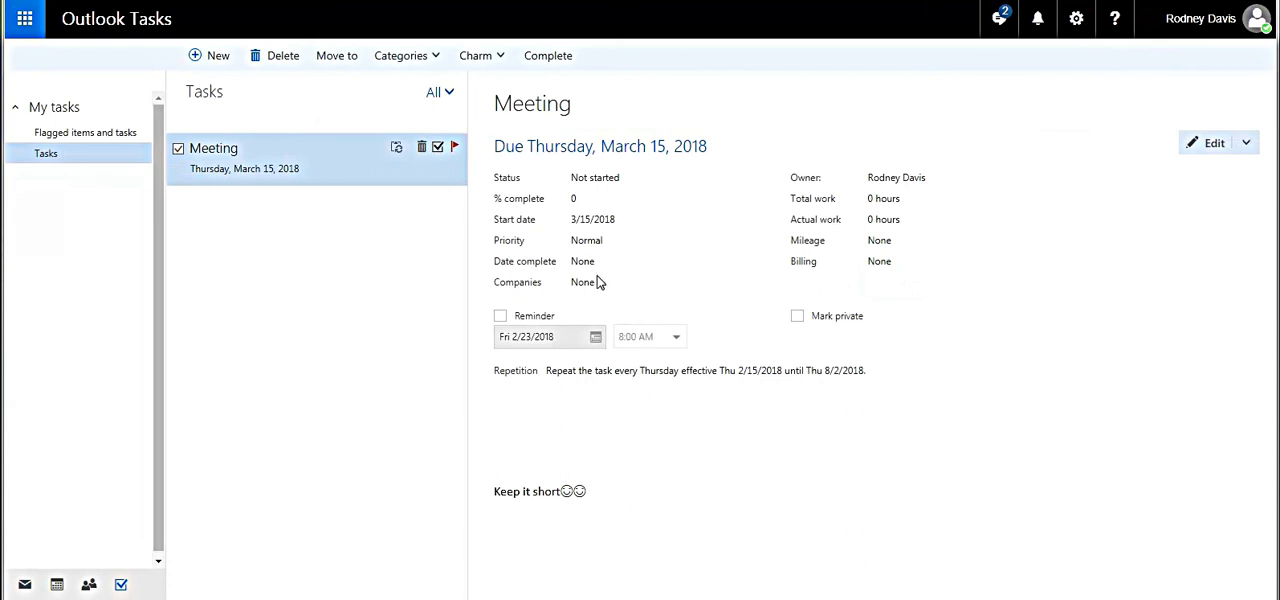
pyautogui.moveTo(547, 55)
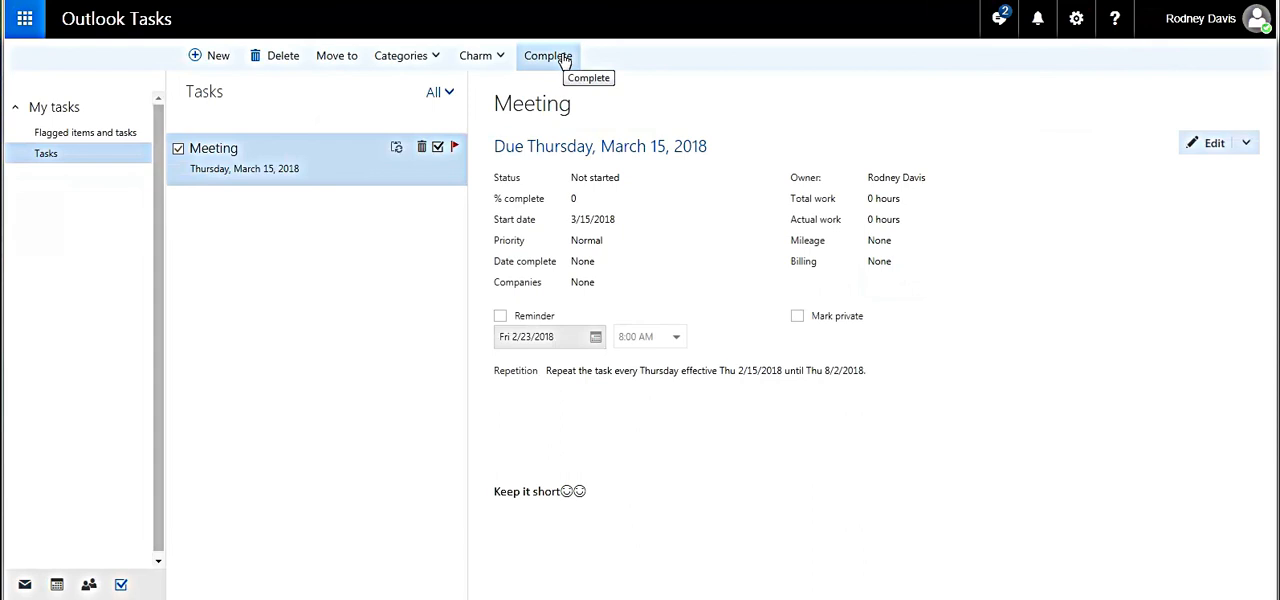
# Mark the Meeting task complete twice, advancing its Thursday due date.
pyautogui.click(547, 55)
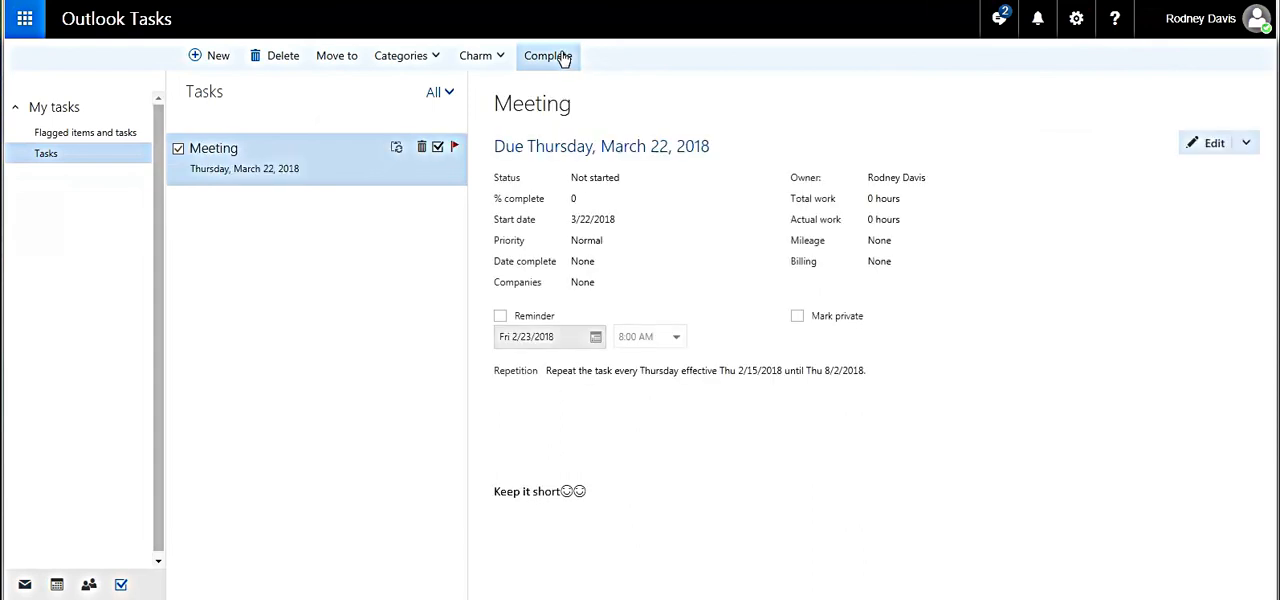
pyautogui.click(547, 55)
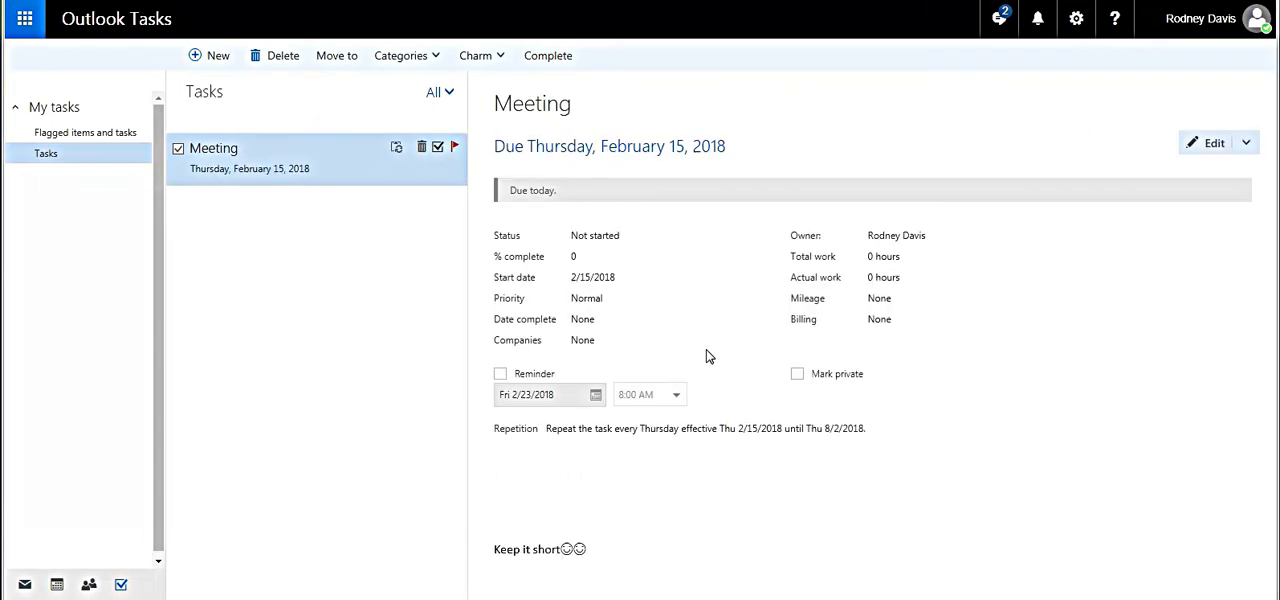